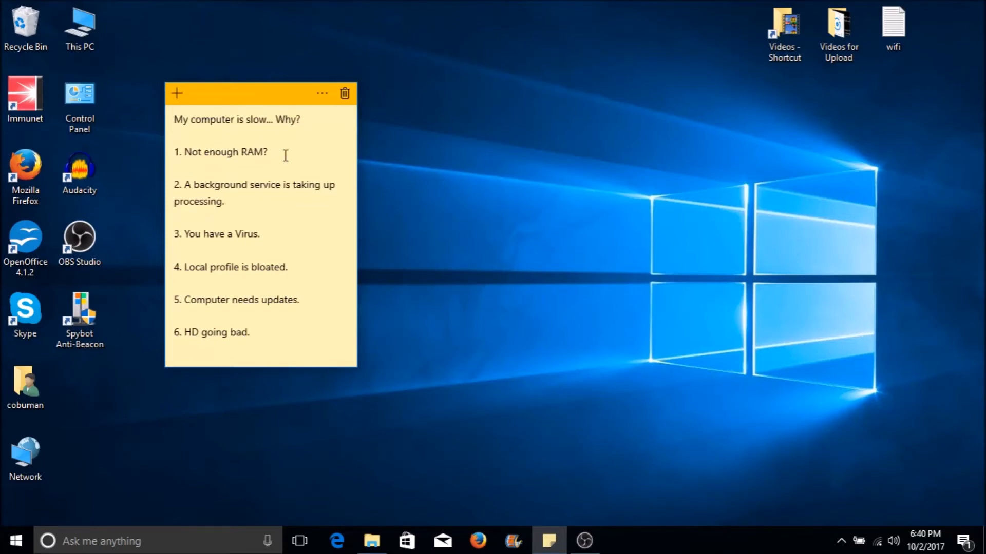
# Step: Highlight and review the 'Not enough RAM?' item in the slow-PC checklist note
pyautogui.click(289, 267)
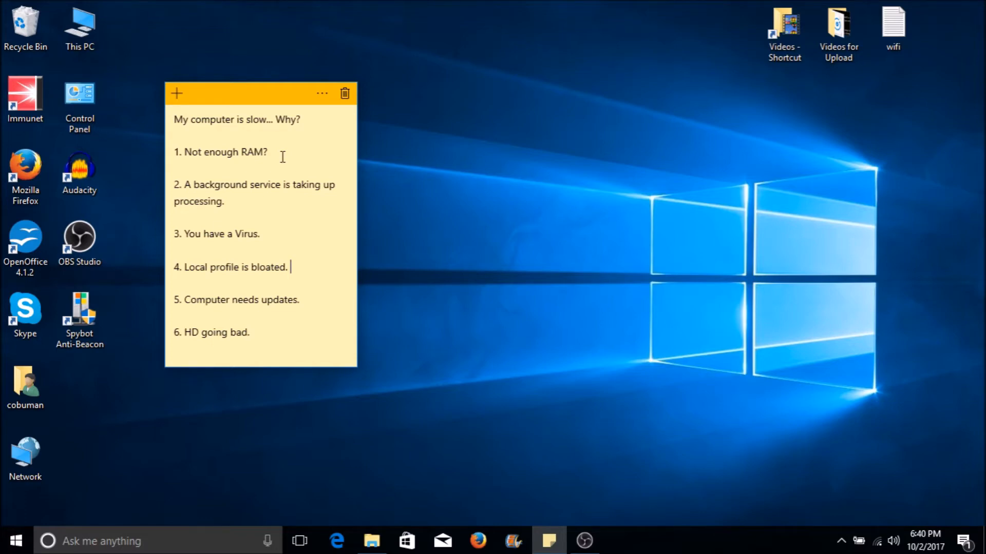
pyautogui.moveTo(278, 157)
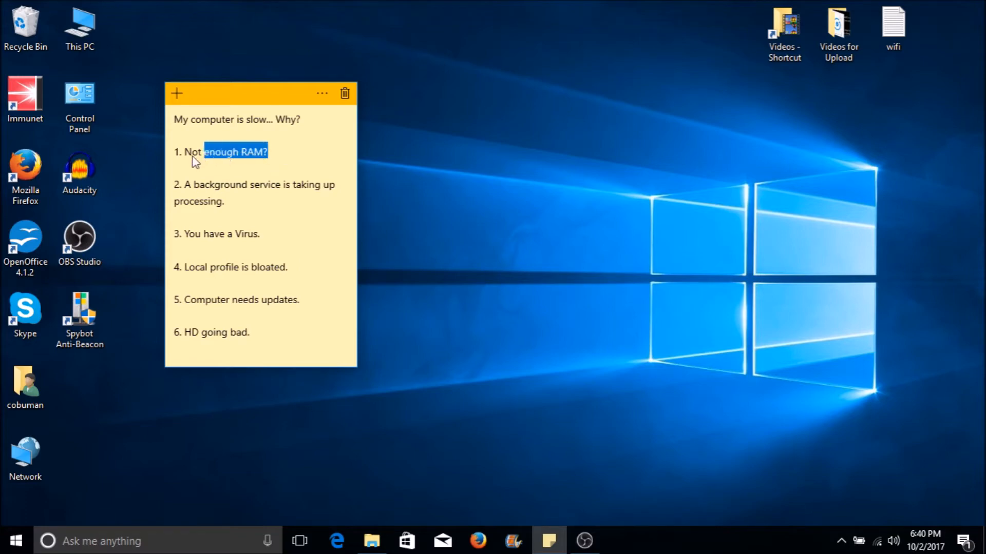
pyautogui.tripleClick(220, 152)
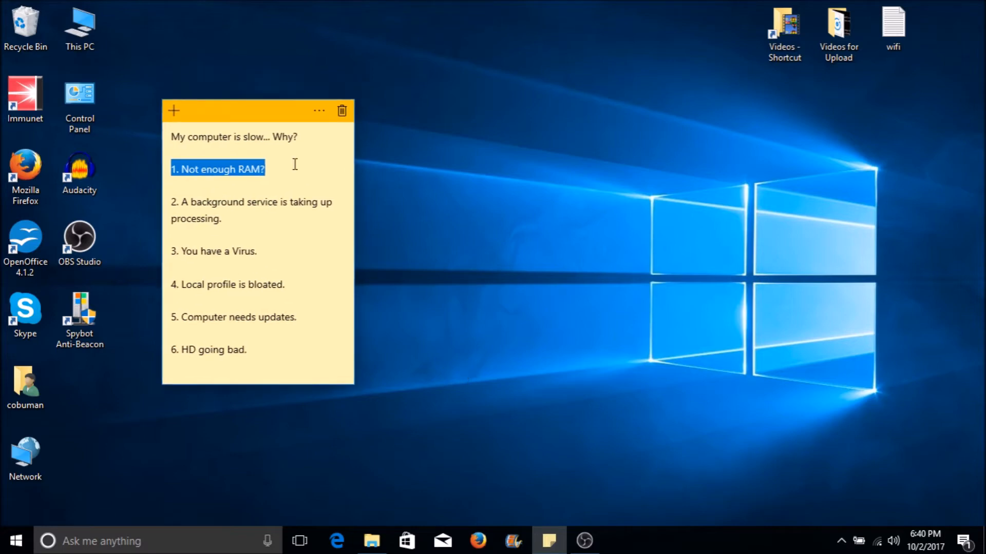
pyautogui.click(264, 169)
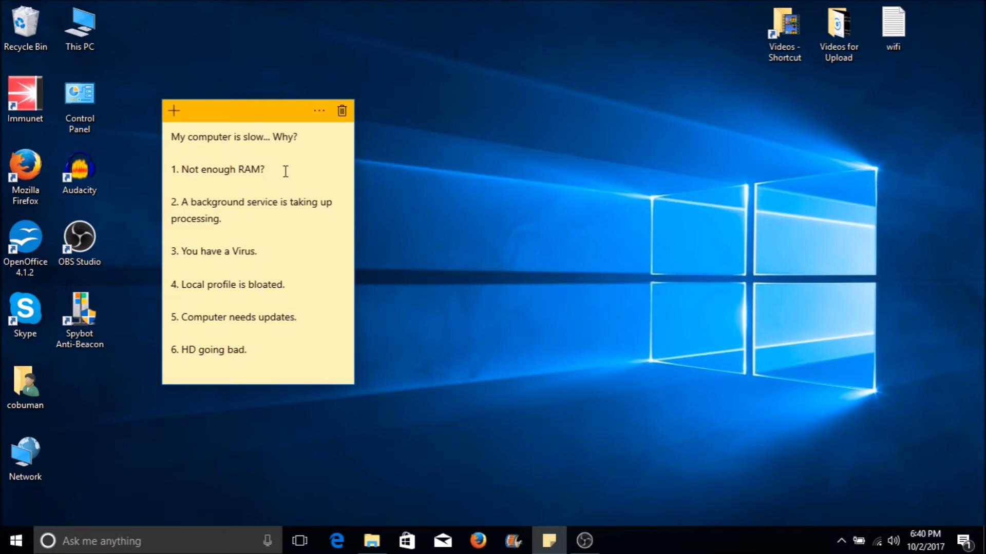
pyautogui.click(265, 170)
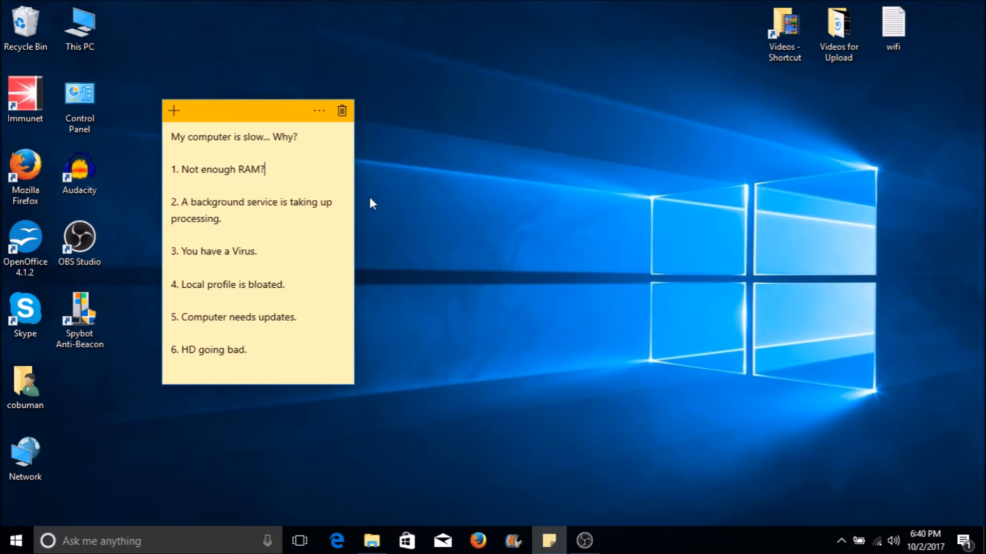
pyautogui.moveTo(652, 546)
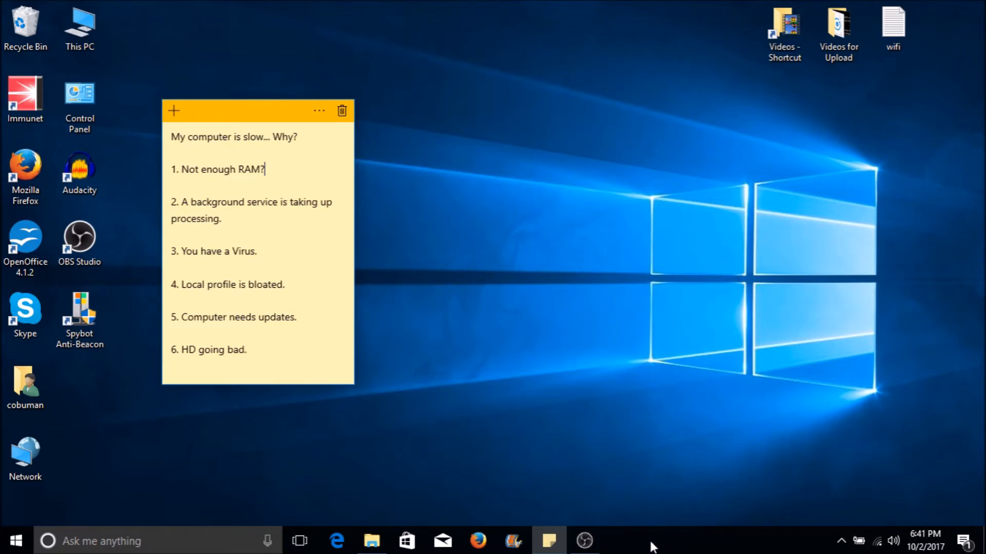
pyautogui.moveTo(690, 540)
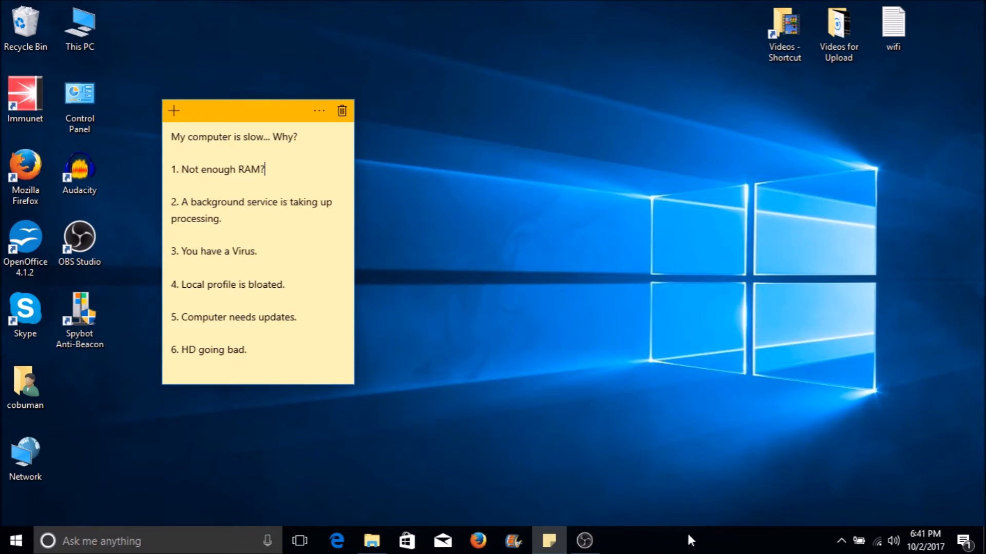
# Step: Launch Task Manager from the taskbar's right-click menu
pyautogui.rightClick(686, 541)
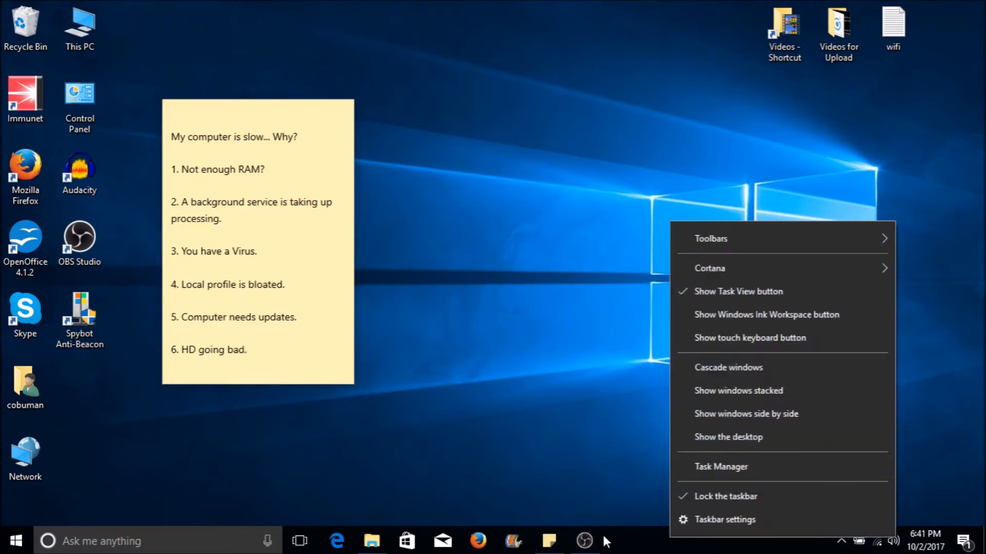
pyautogui.click(604, 540)
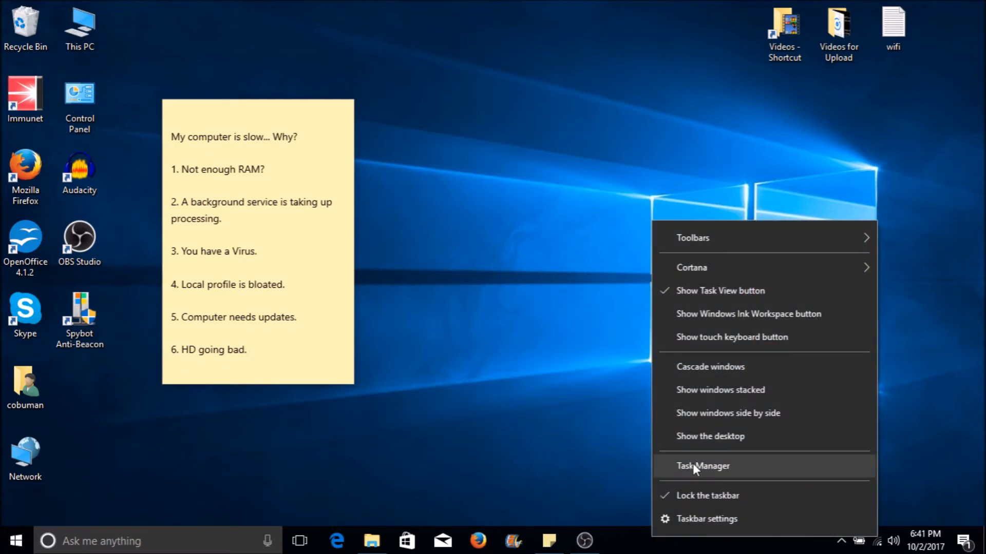
pyautogui.moveTo(692, 471)
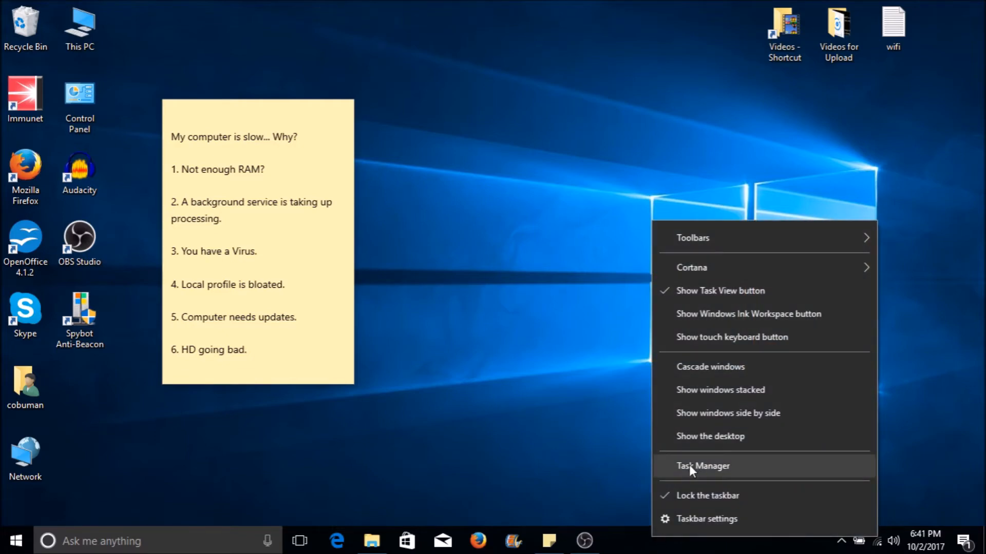
pyautogui.click(703, 465)
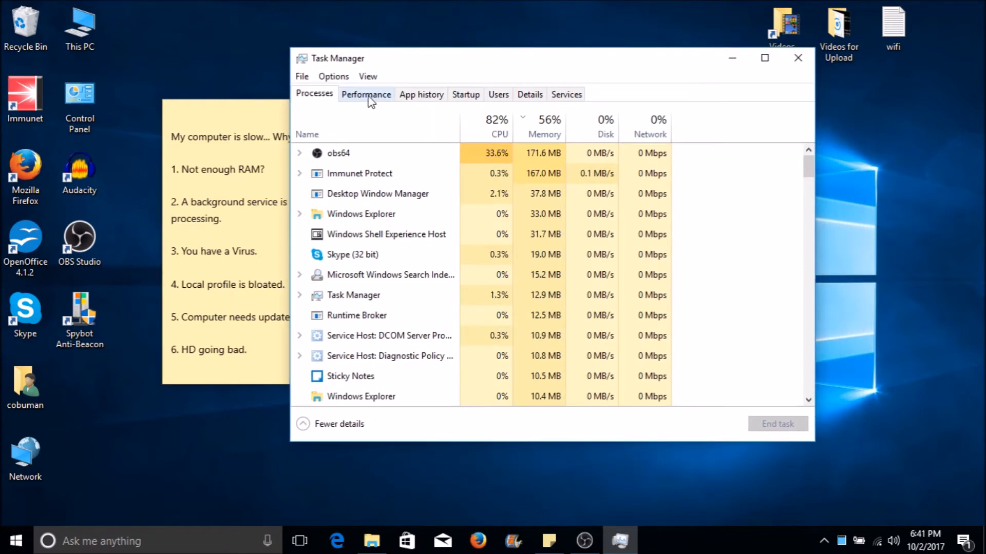
# Step: Show memory performance: 4.0 GB DDR3, 2.1 of 3.8 GB used, 1.7 GB available
pyautogui.click(365, 93)
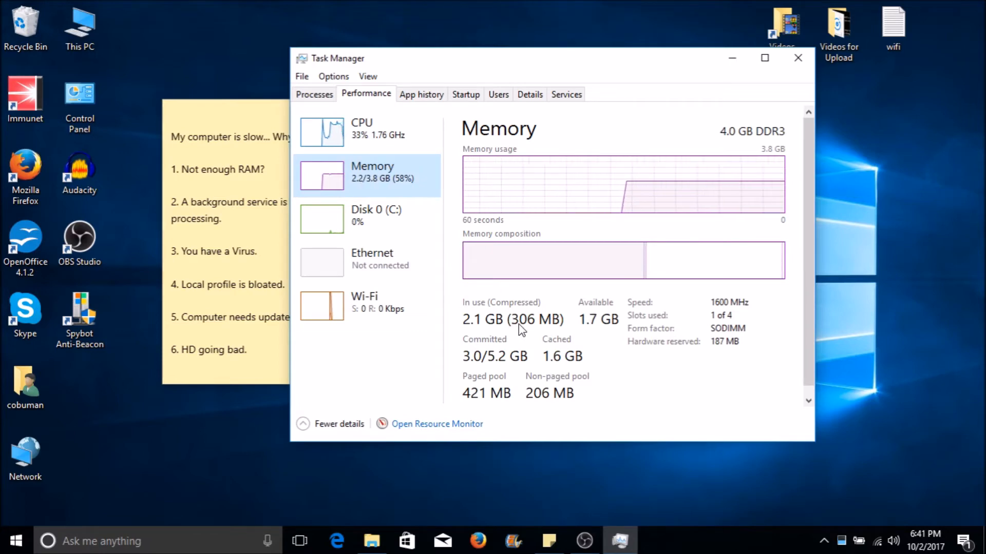
pyautogui.moveTo(571, 350)
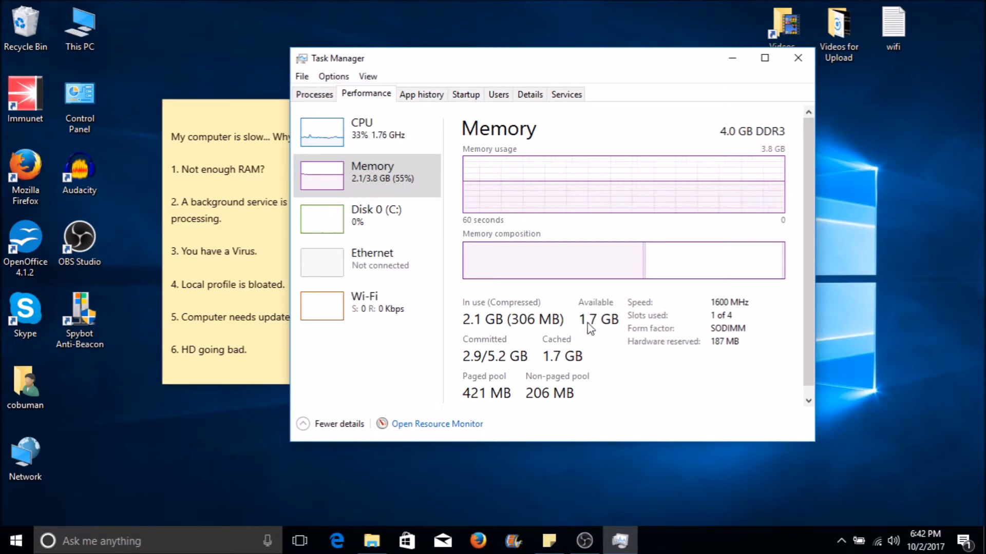
pyautogui.moveTo(605, 317)
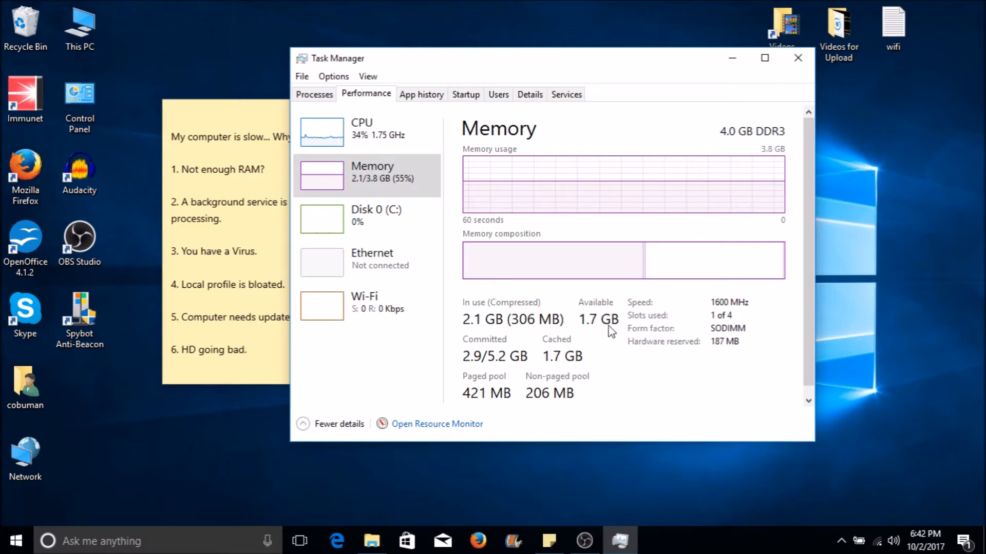
pyautogui.moveTo(609, 347)
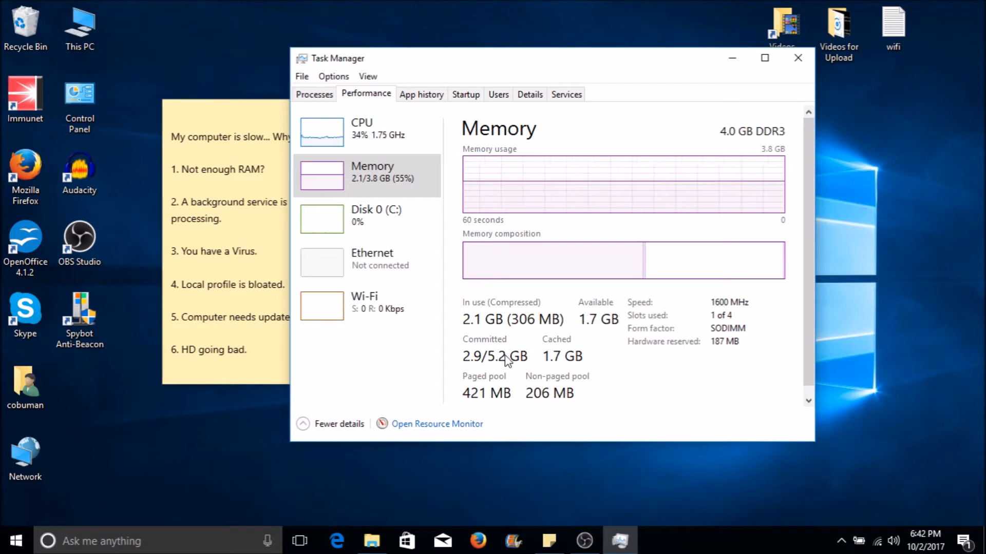
pyautogui.moveTo(461, 364)
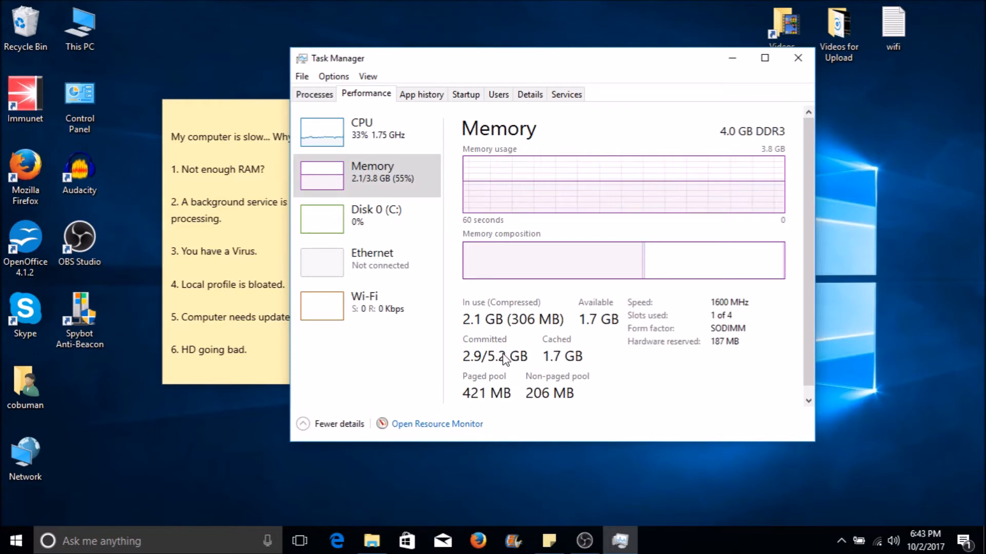
pyautogui.moveTo(396, 189)
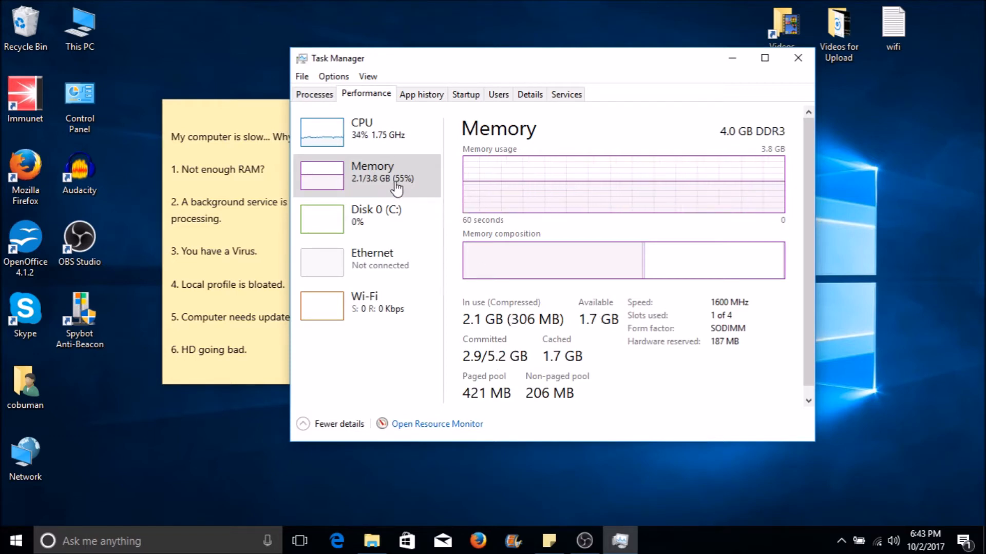
pyautogui.moveTo(622, 305)
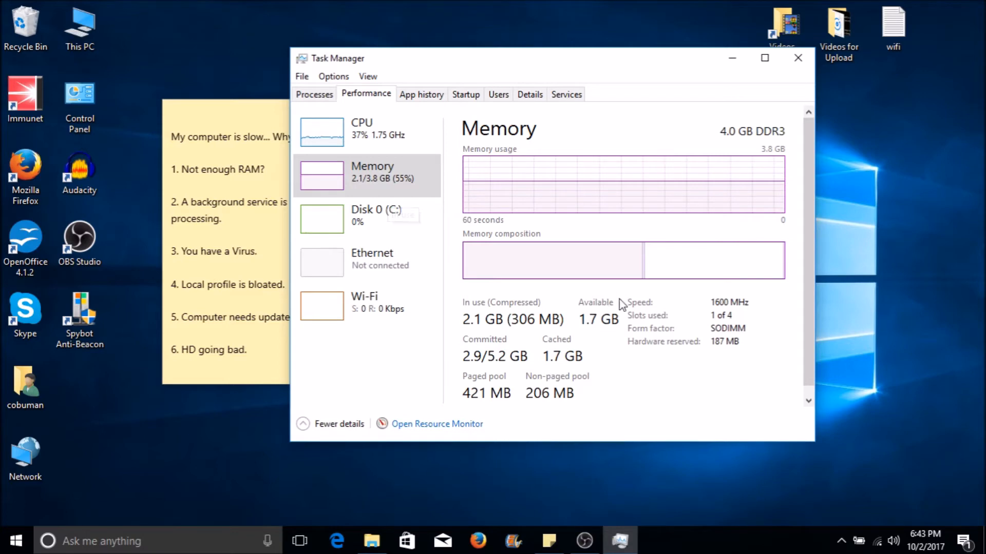
pyautogui.moveTo(525, 338)
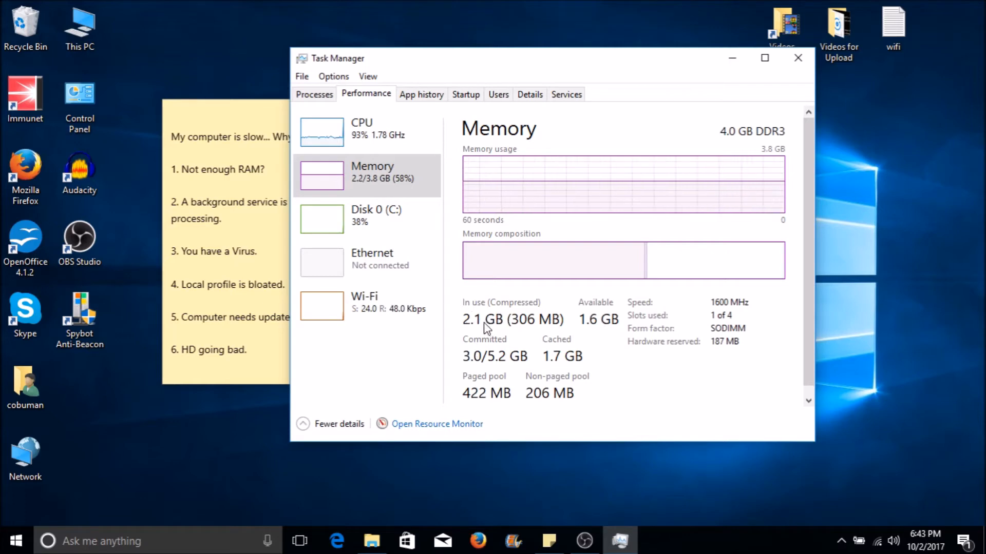
pyautogui.moveTo(596, 331)
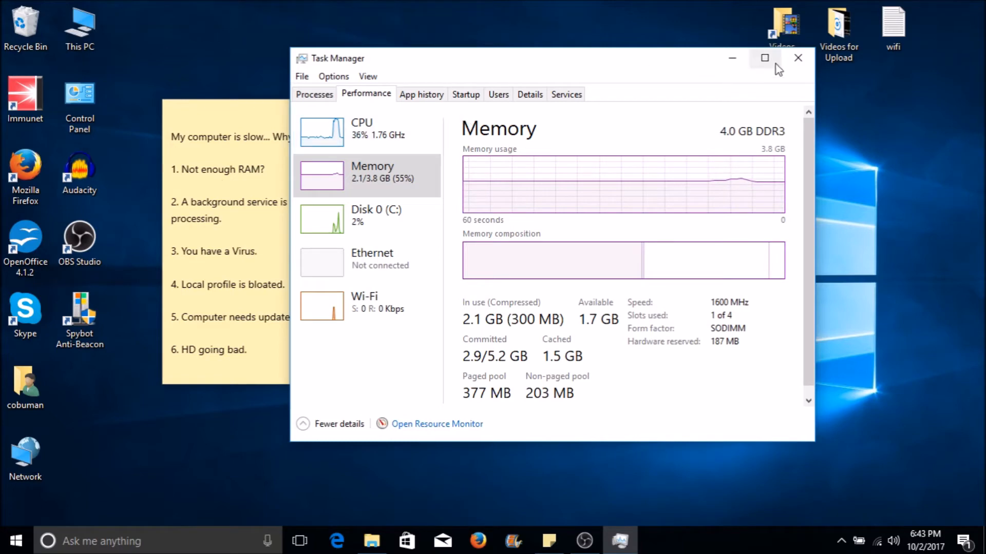
# Step: Minimize Task Manager and highlight the background-service item in the checklist note
pyautogui.click(797, 58)
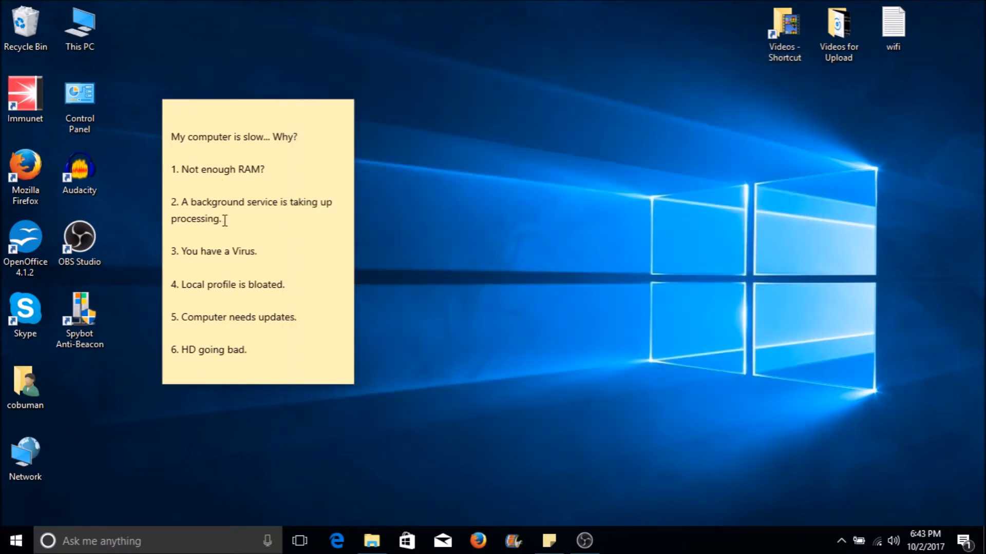
pyautogui.doubleClick(251, 202)
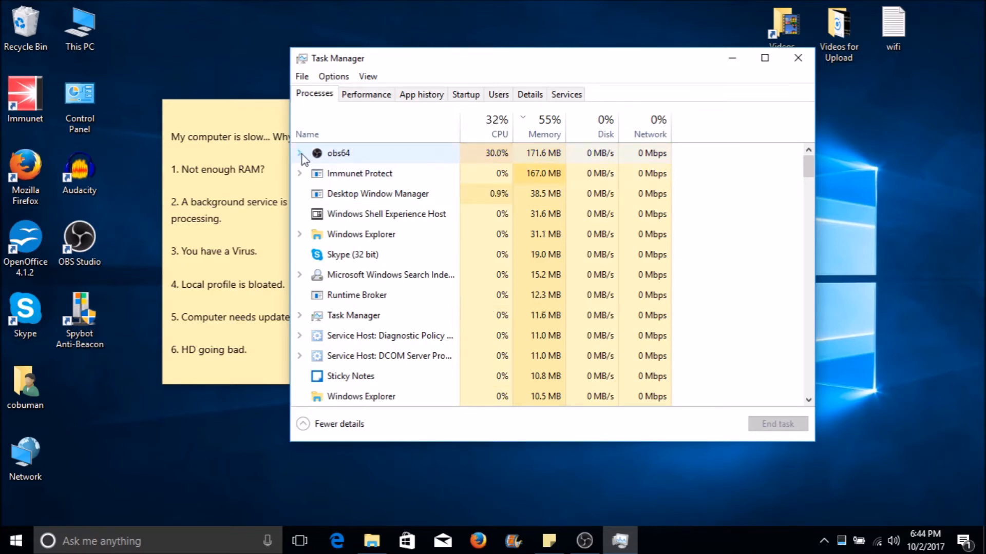
# Step: Expand the obs64 and Immunet Protect process groups in the process list
pyautogui.click(300, 153)
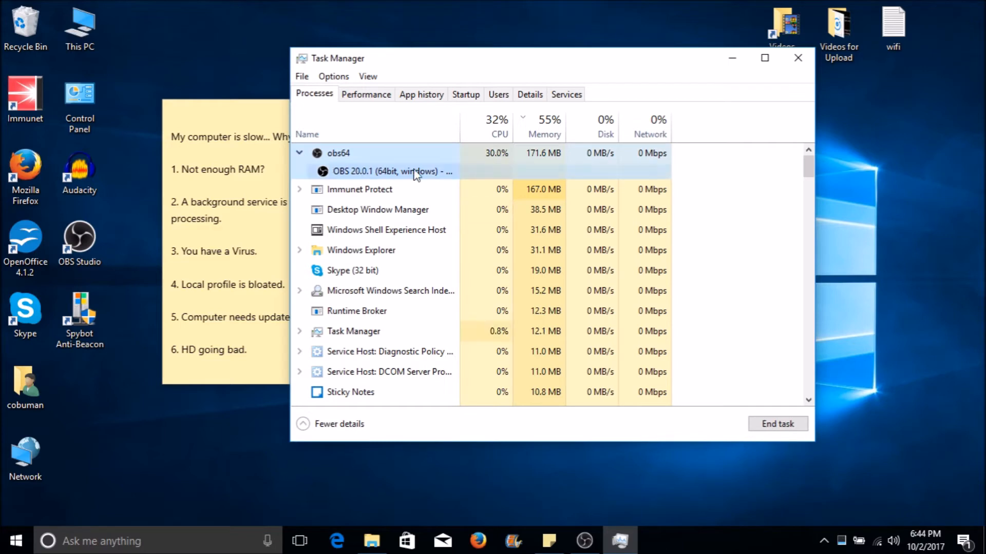
pyautogui.moveTo(499, 160)
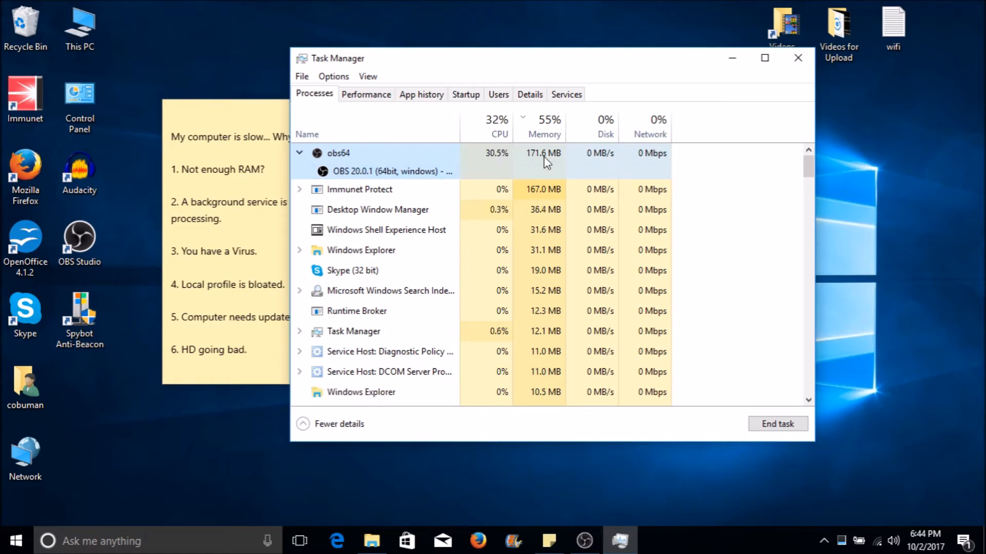
pyautogui.moveTo(600, 159)
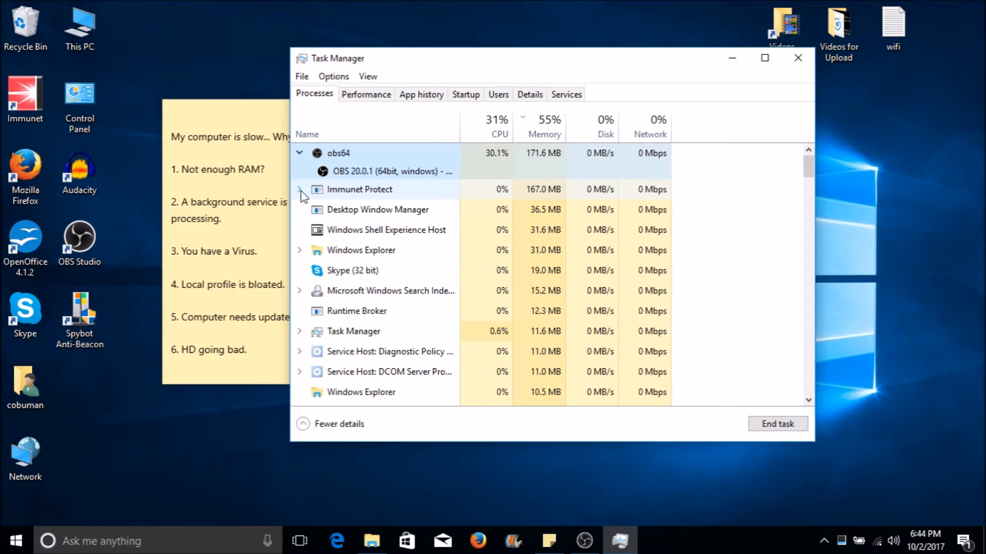
pyautogui.click(300, 189)
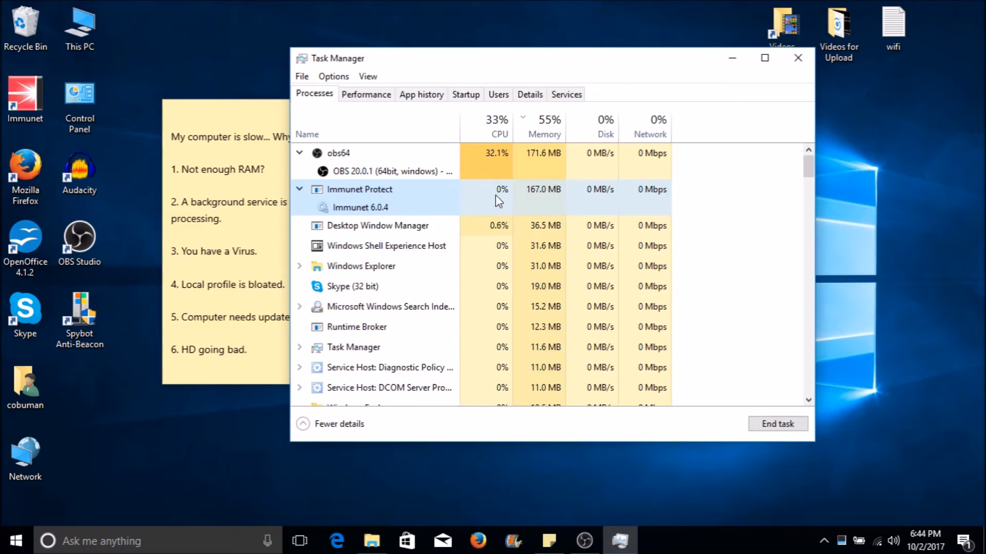
pyautogui.moveTo(496, 134)
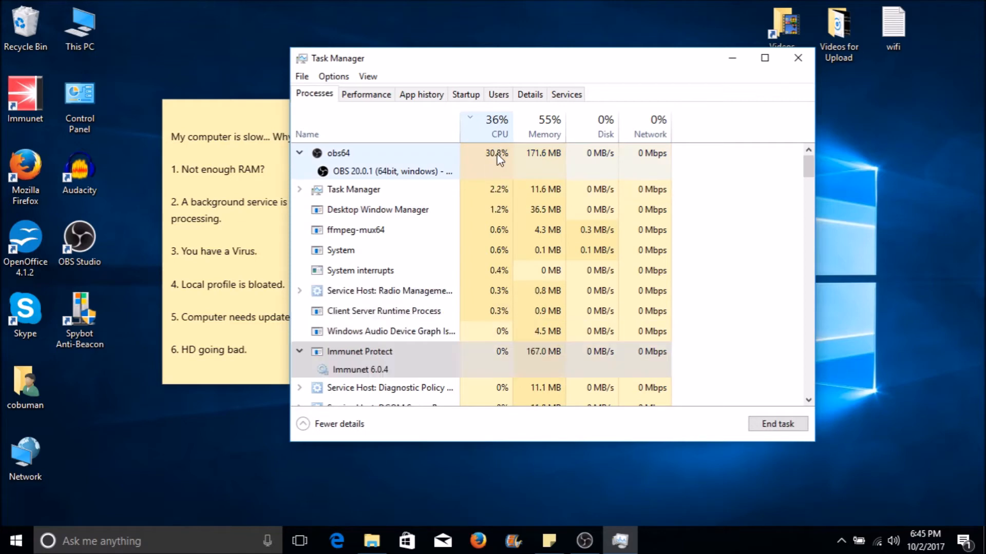
pyautogui.moveTo(499, 120)
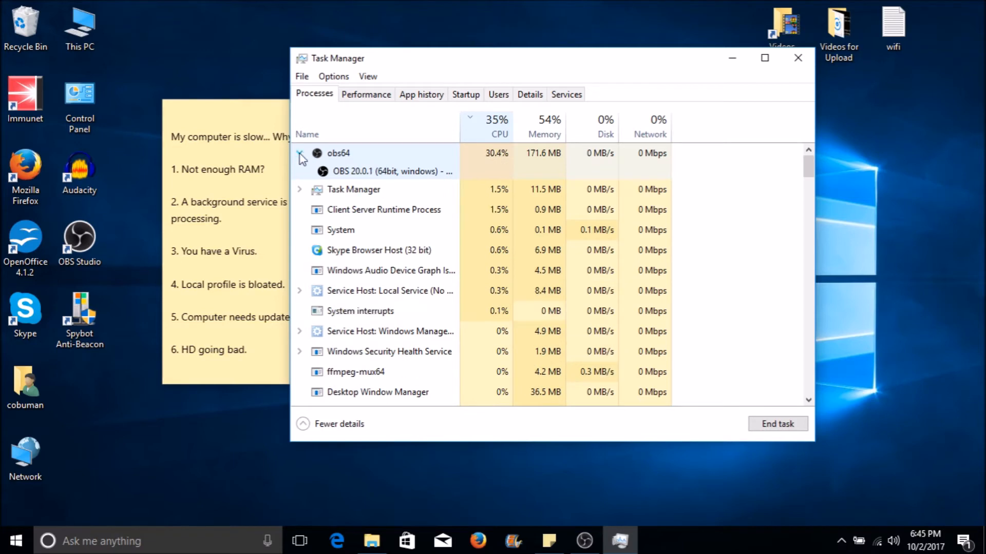
pyautogui.click(299, 153)
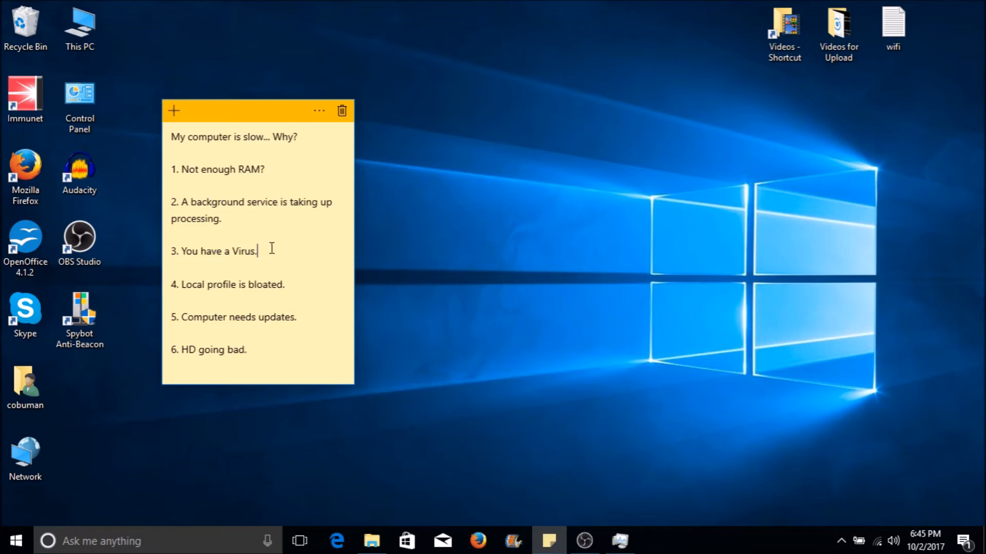
# Step: Highlight the virus checklist line, reopen Task Manager, and select the network location service host
pyautogui.tripleClick(214, 251)
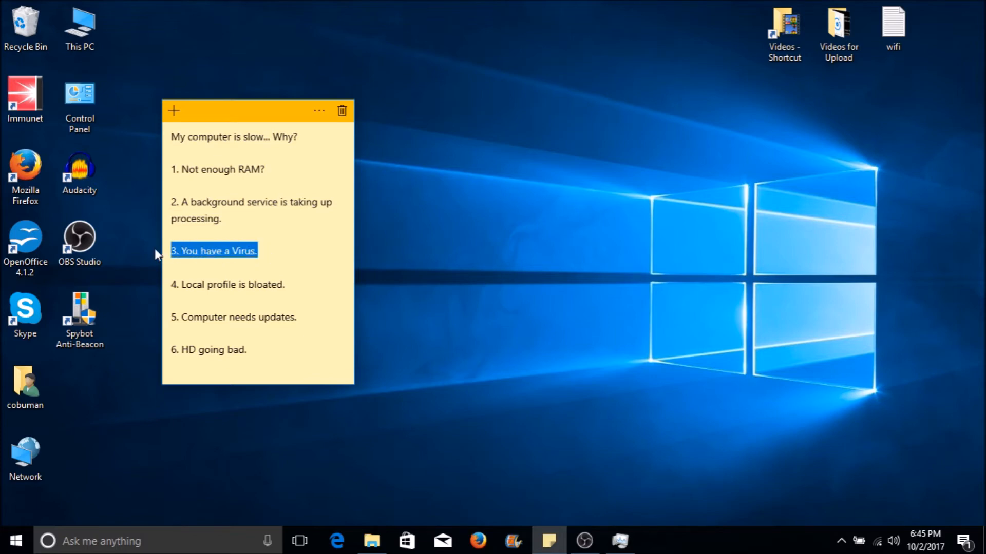
pyautogui.moveTo(638, 401)
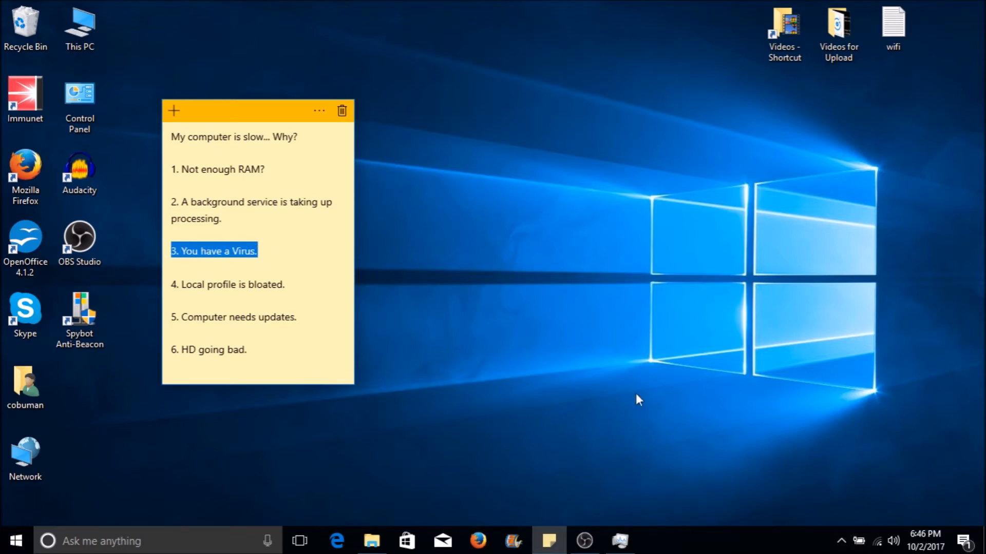
pyautogui.click(619, 541)
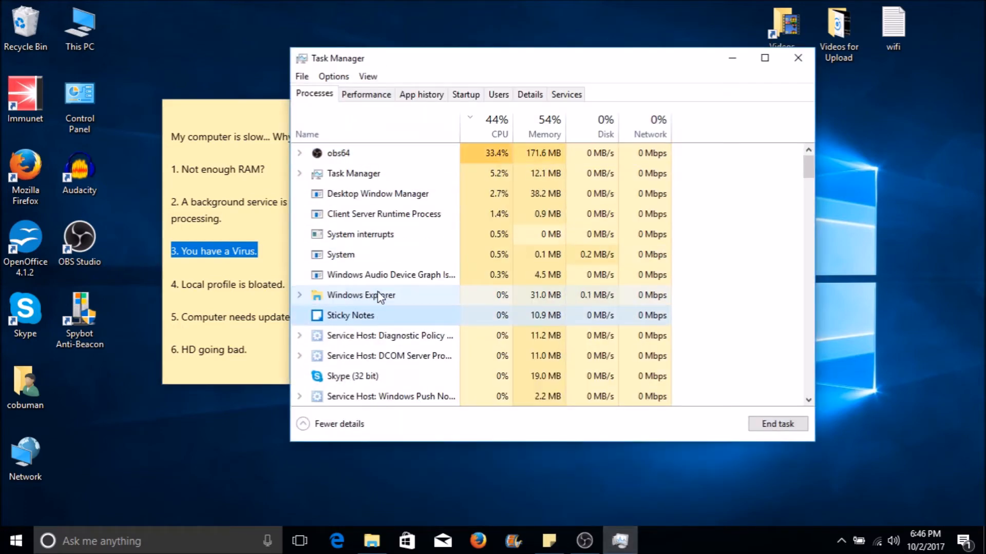
pyautogui.scroll(-3)
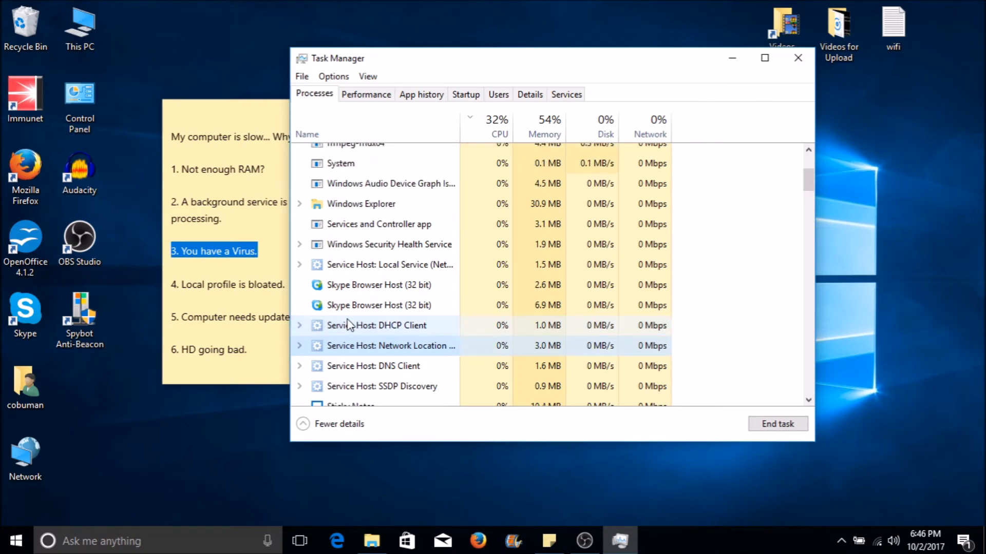
pyautogui.scroll(-3)
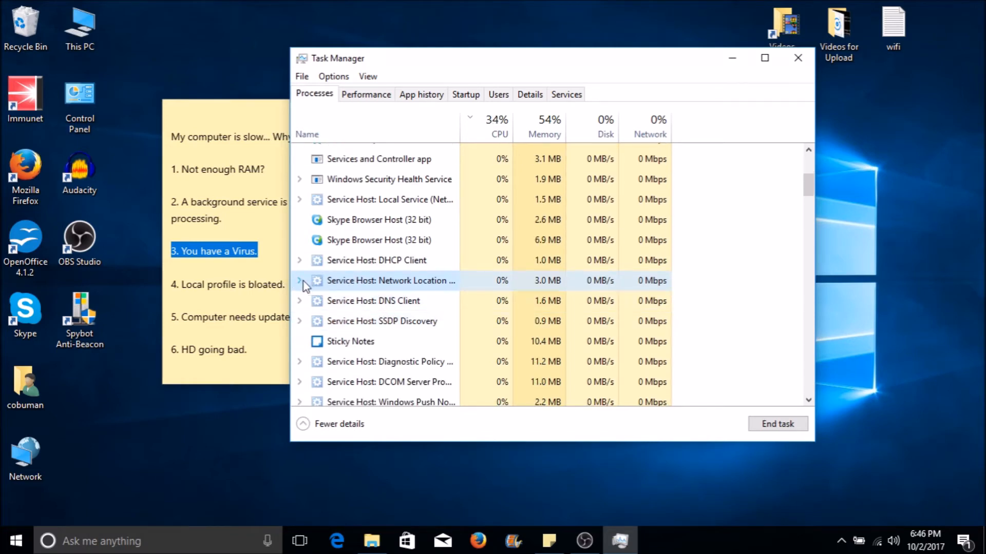
pyautogui.click(299, 281)
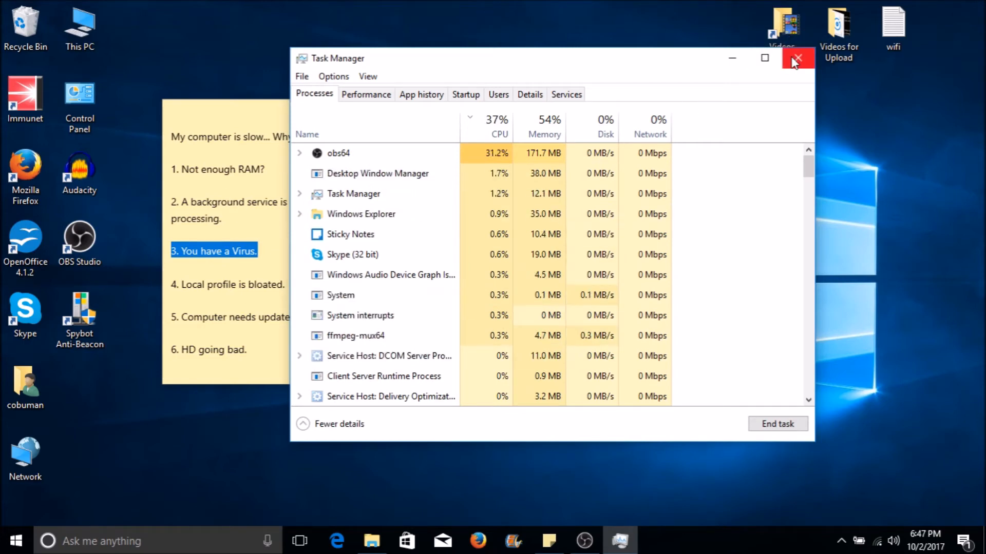
pyautogui.moveTo(797, 58)
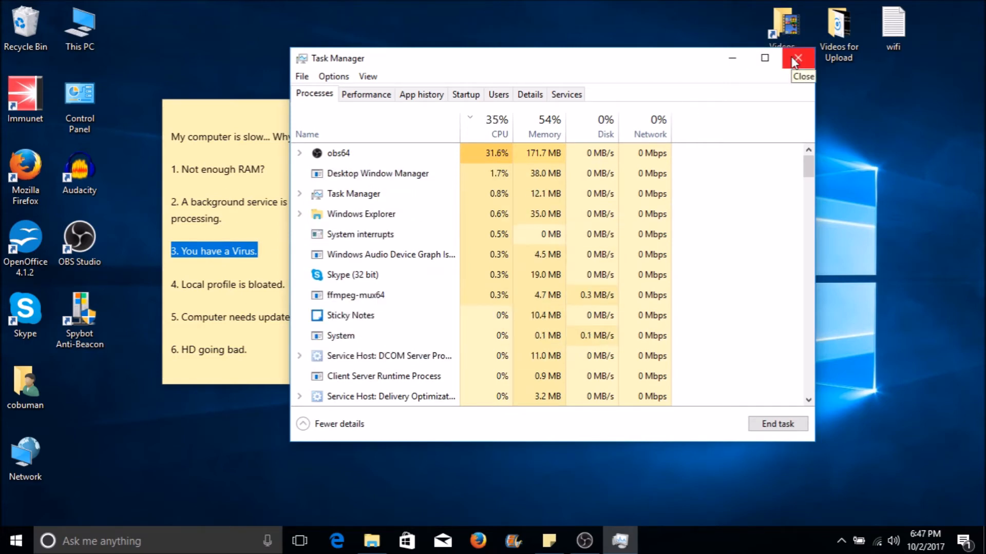
# Step: Close Task Manager and highlight the bloated-profile line in the checklist note
pyautogui.click(796, 58)
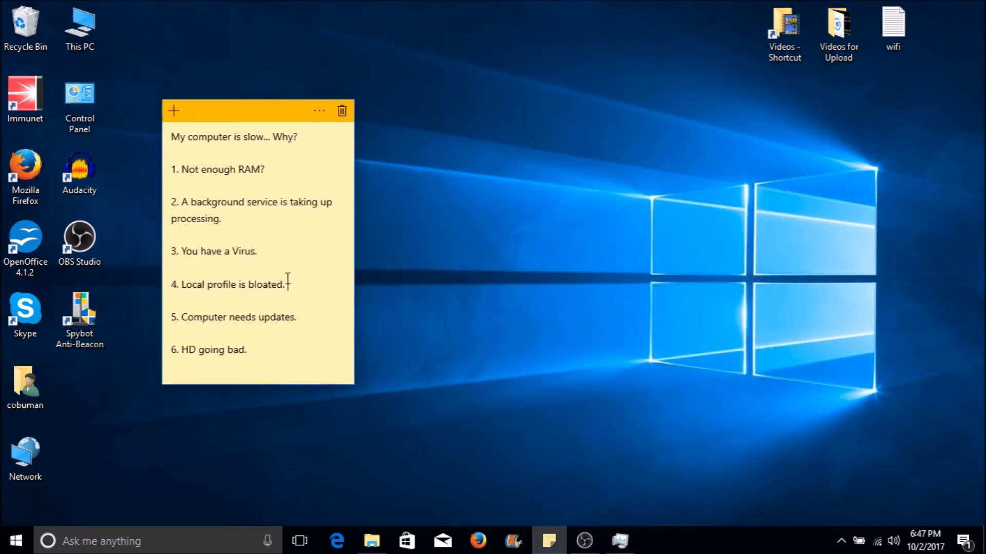
pyautogui.moveTo(232, 284); pyautogui.dragTo(284, 284)
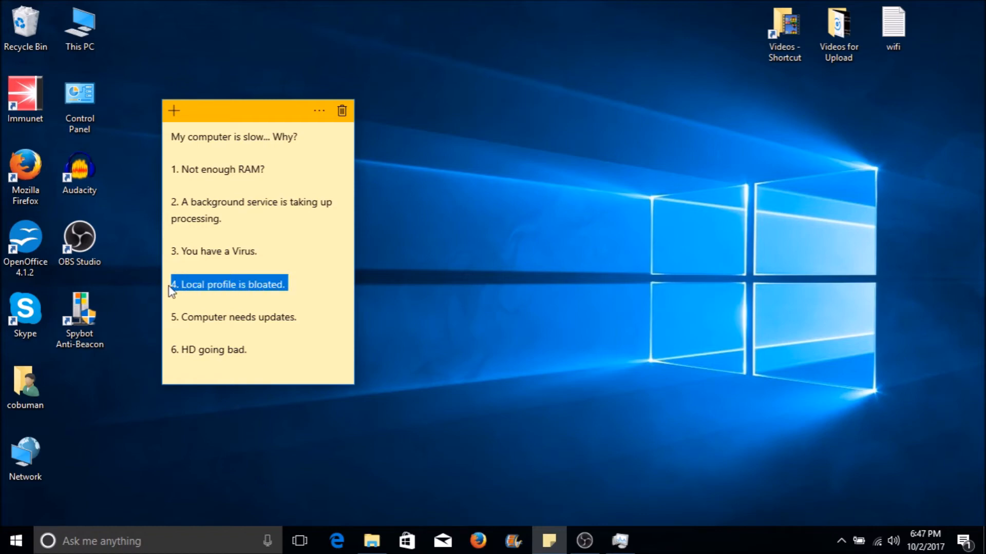
pyautogui.click(257, 252)
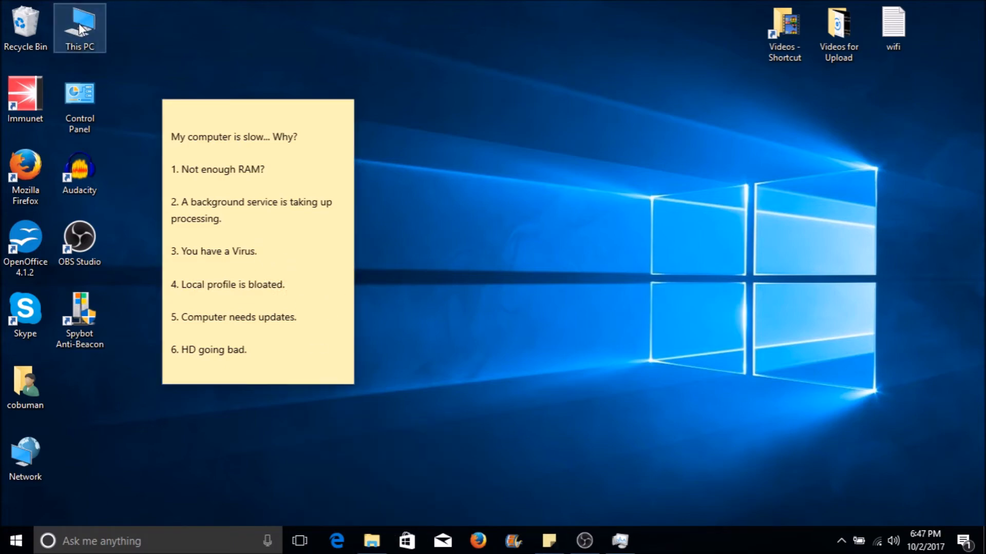
# Step: Browse This PC to Local Disk (C:) > Users and select the cobuman profile folder
pyautogui.doubleClick(79, 28)
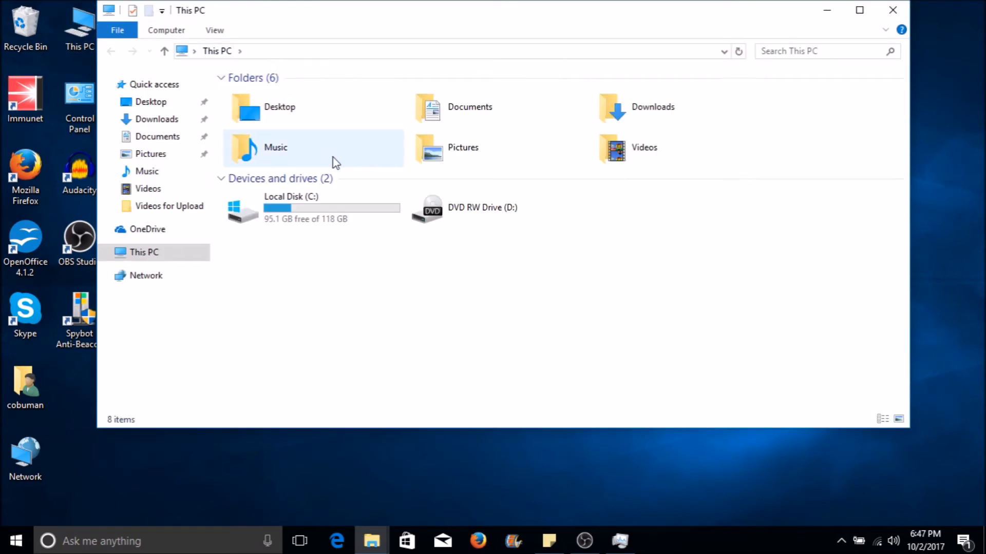
pyautogui.click(312, 208)
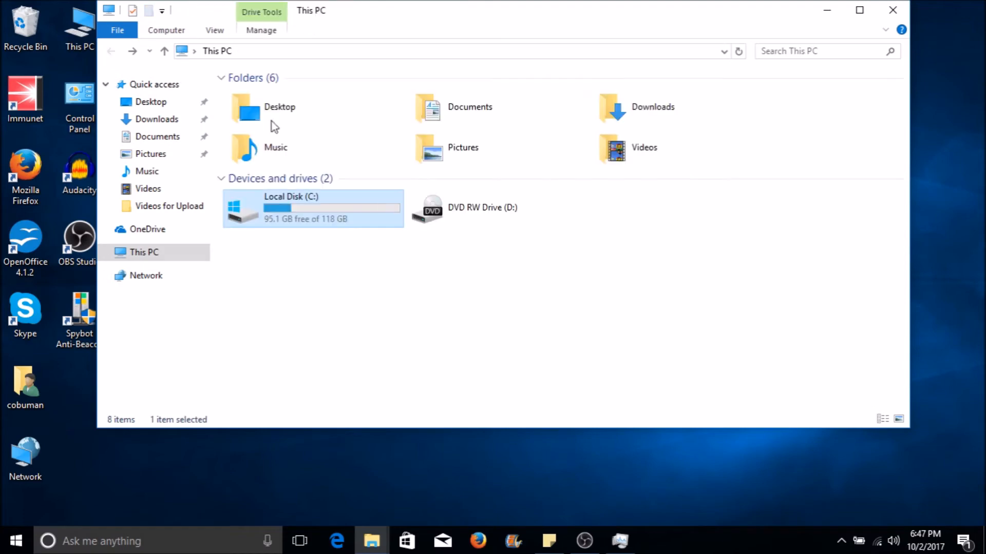
pyautogui.doubleClick(291, 207)
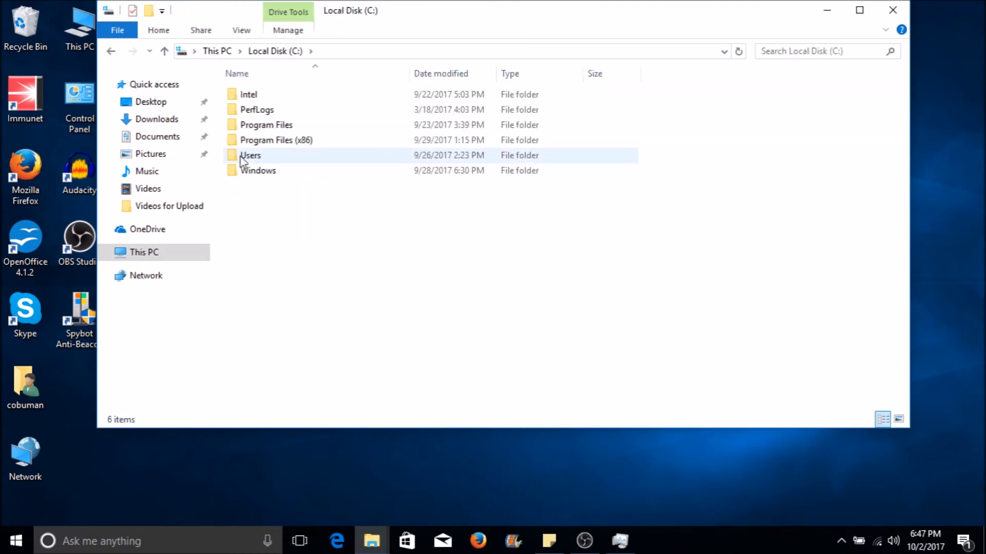
pyautogui.moveTo(252, 160)
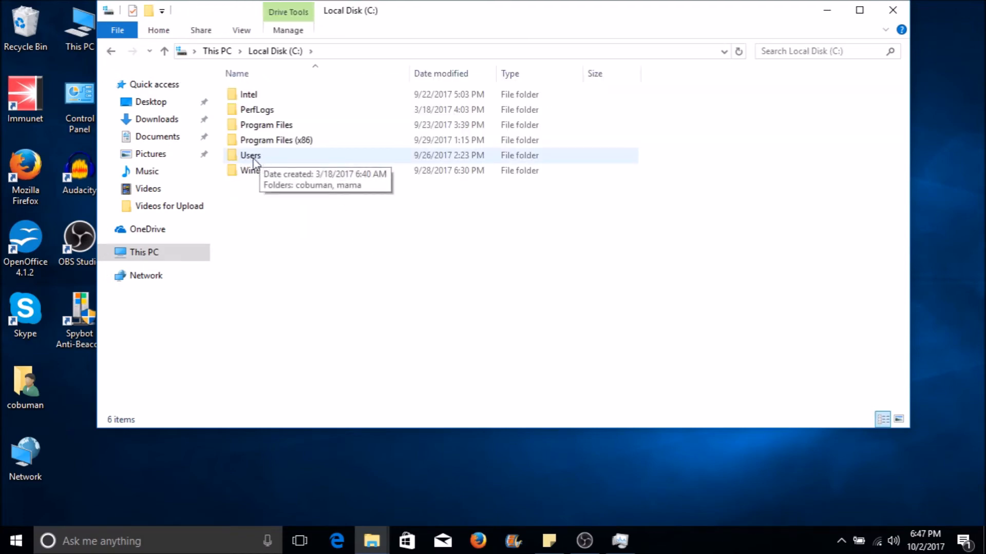
pyautogui.doubleClick(250, 155)
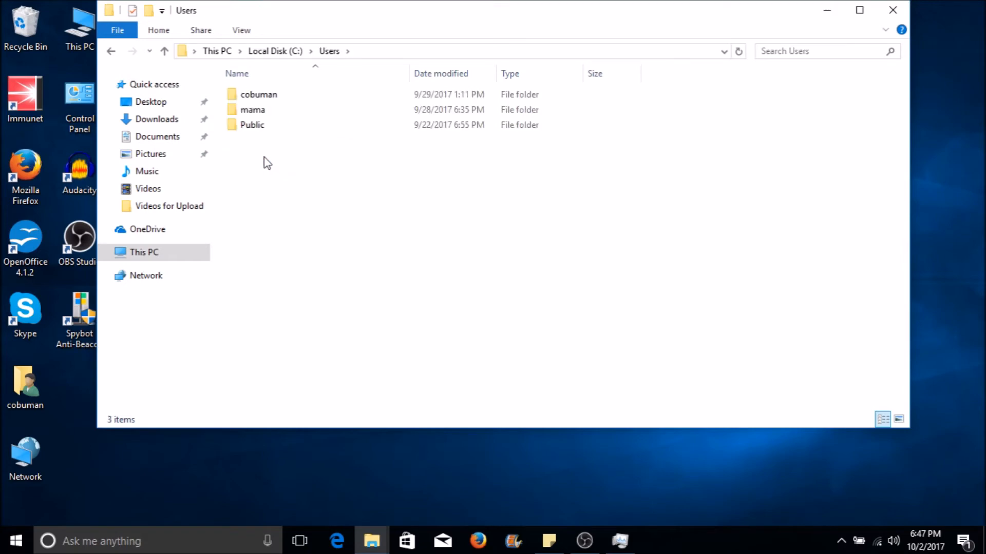
pyautogui.click(258, 95)
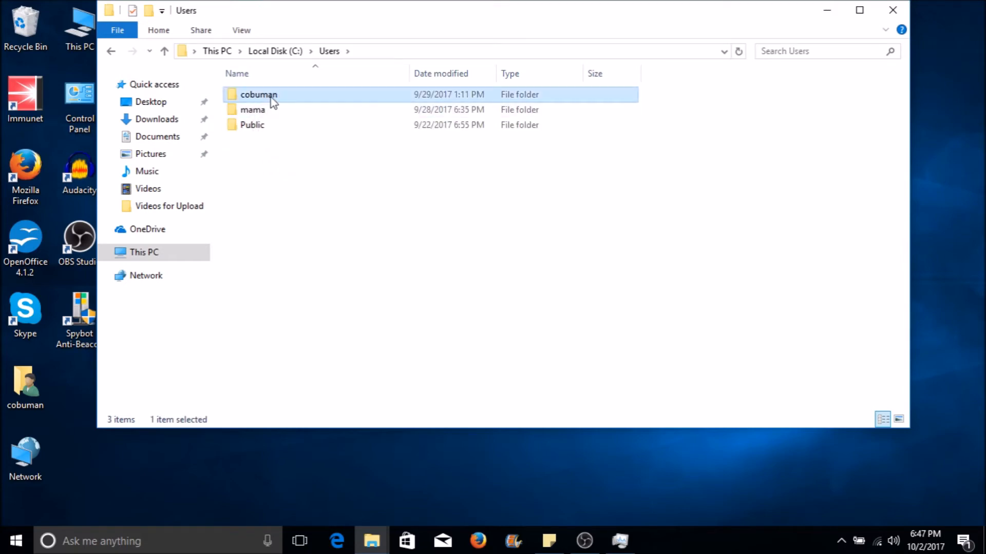
pyautogui.moveTo(272, 97)
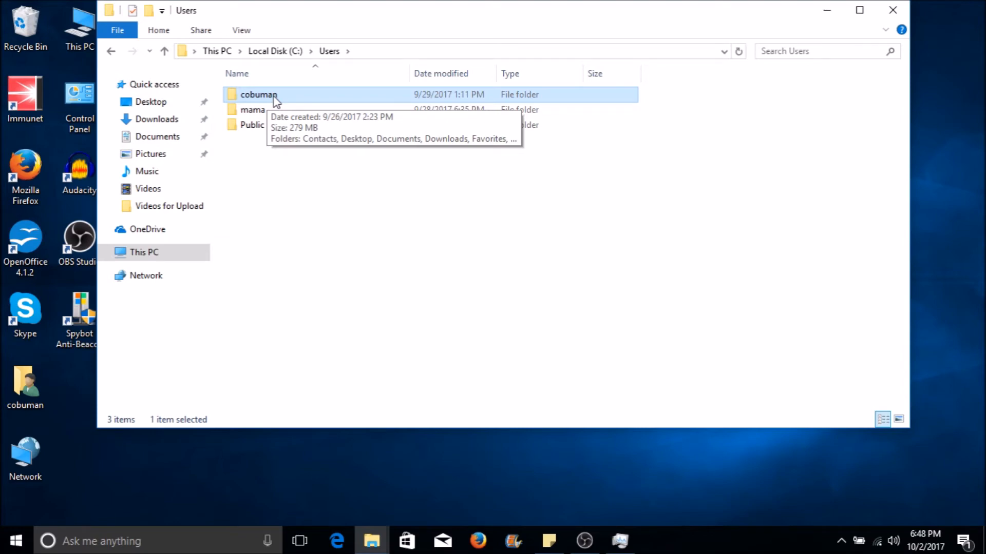
pyautogui.moveTo(269, 104)
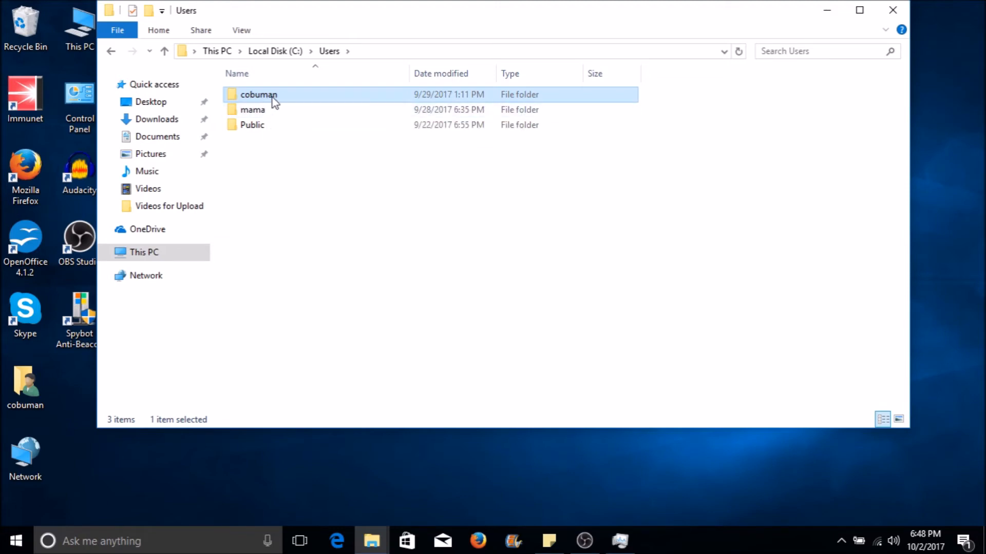
pyautogui.moveTo(270, 100)
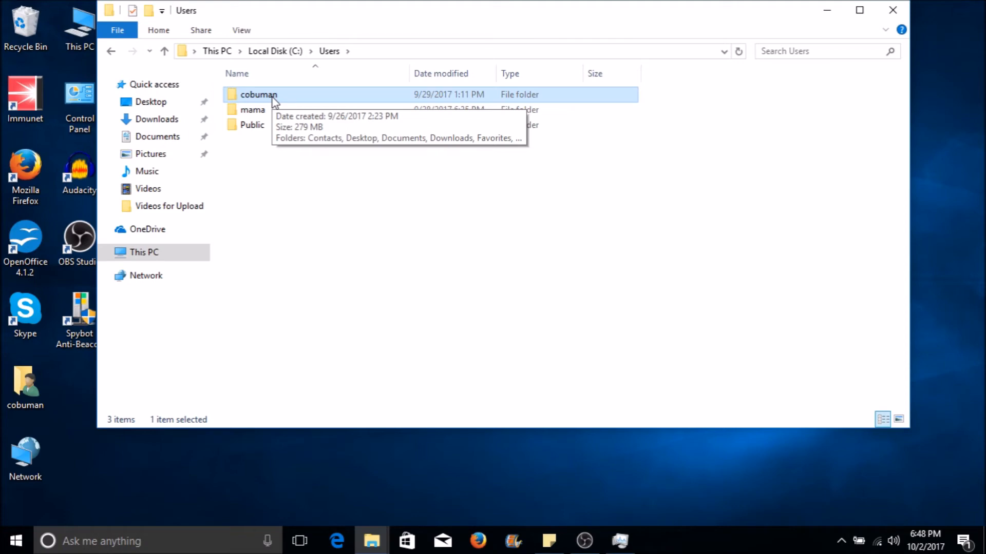
# Step: Browse cobuman's Documents and Favorites folders, return to Users, and close File Explorer
pyautogui.doubleClick(257, 94)
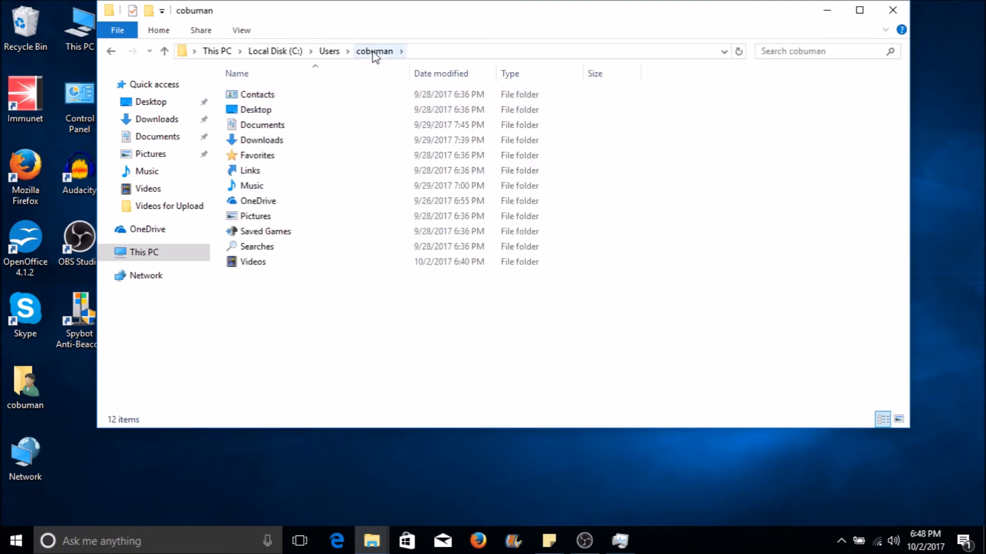
pyautogui.doubleClick(261, 125)
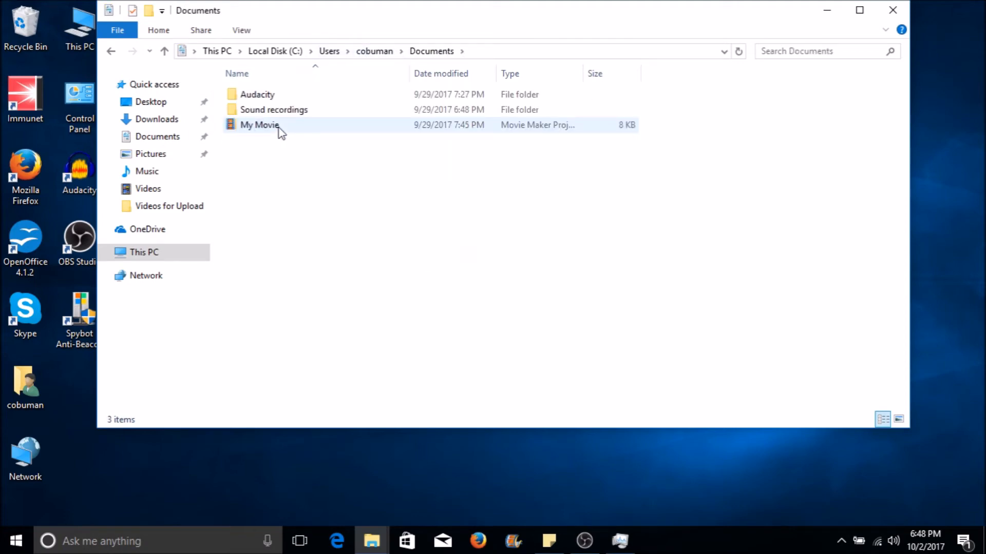
pyautogui.click(165, 51)
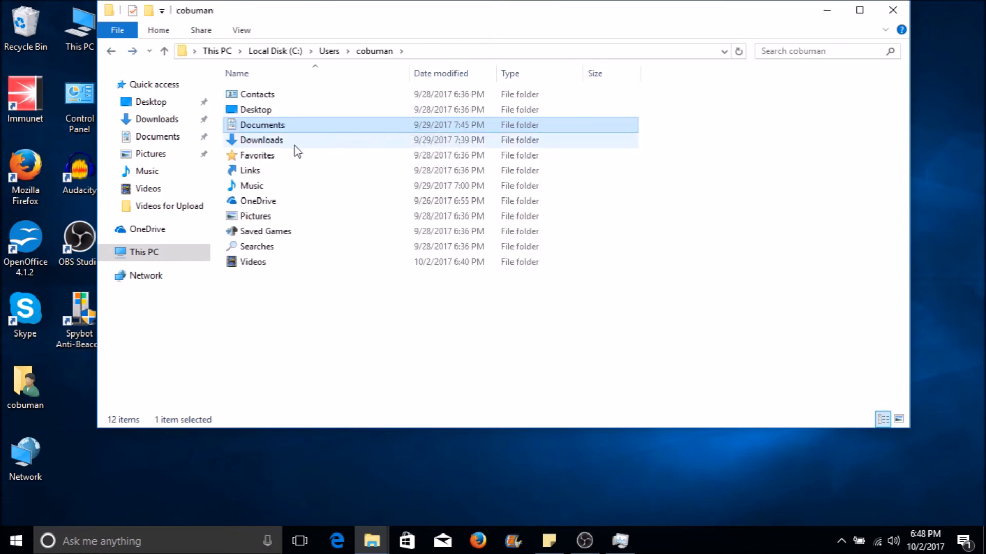
pyautogui.doubleClick(255, 155)
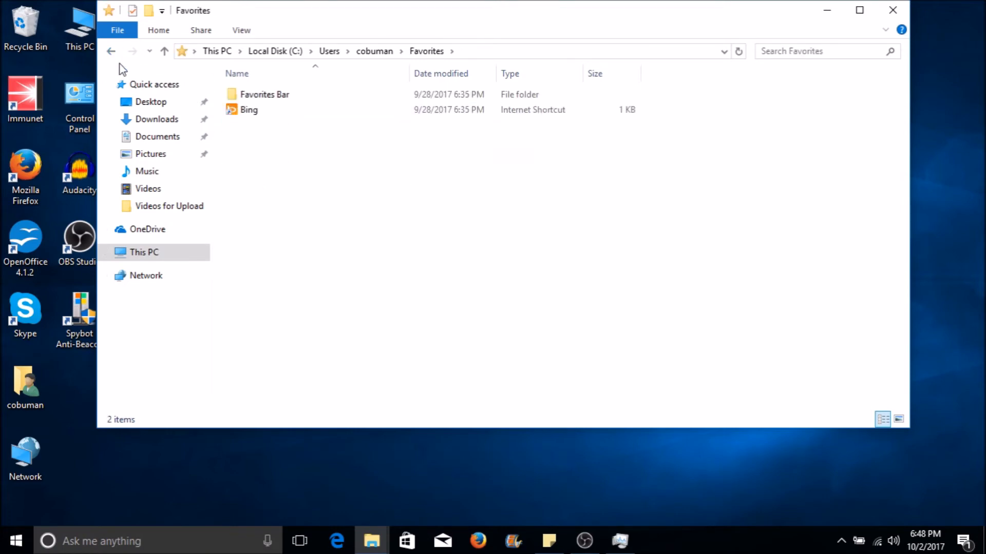
pyautogui.click(151, 101)
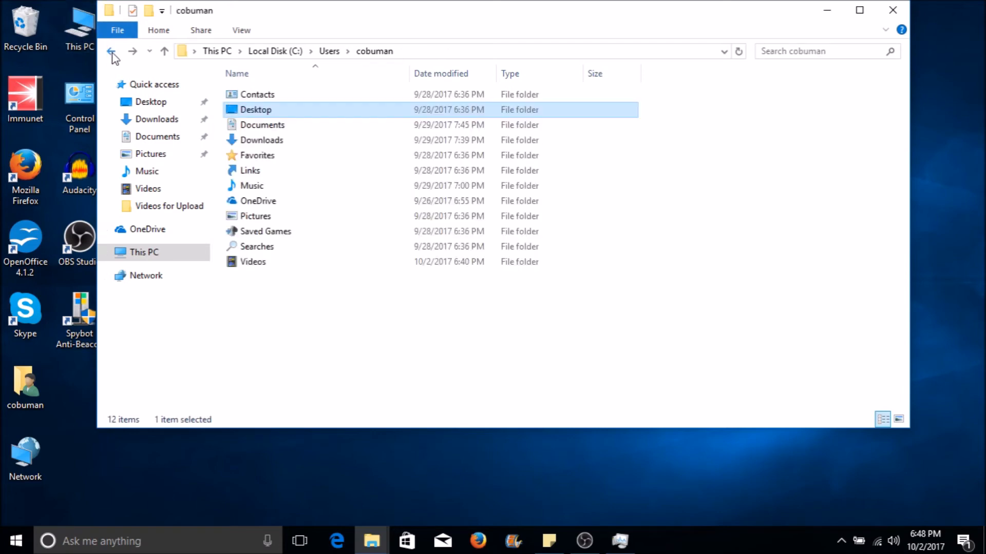
pyautogui.click(111, 51)
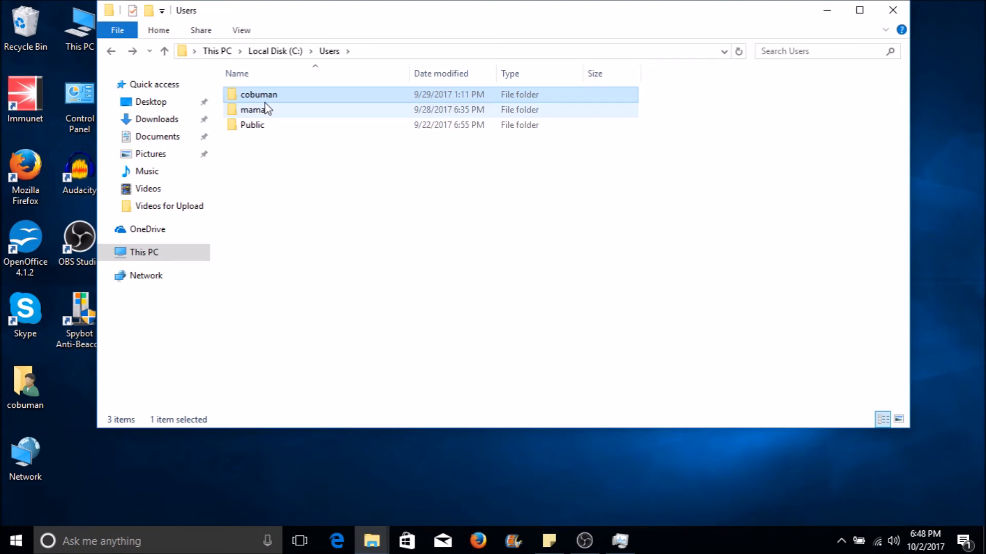
pyautogui.click(257, 94)
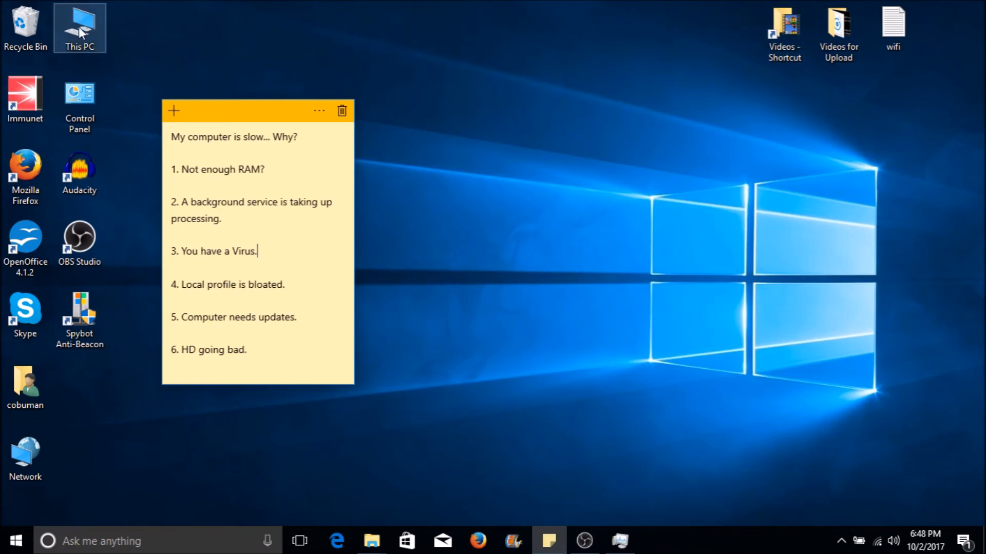
# Step: Open Advanced system settings from This PC's System properties page
pyautogui.rightClick(81, 28)
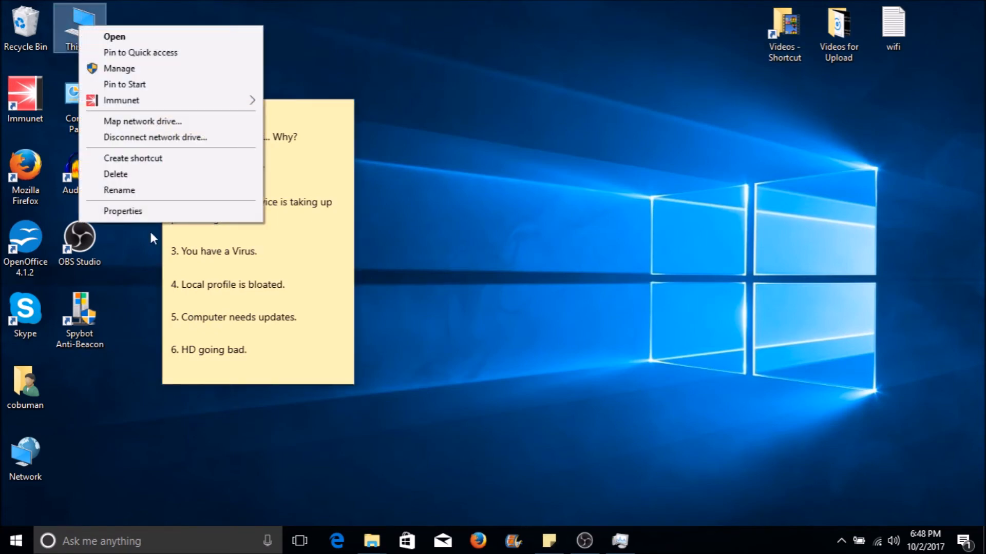
pyautogui.moveTo(128, 187)
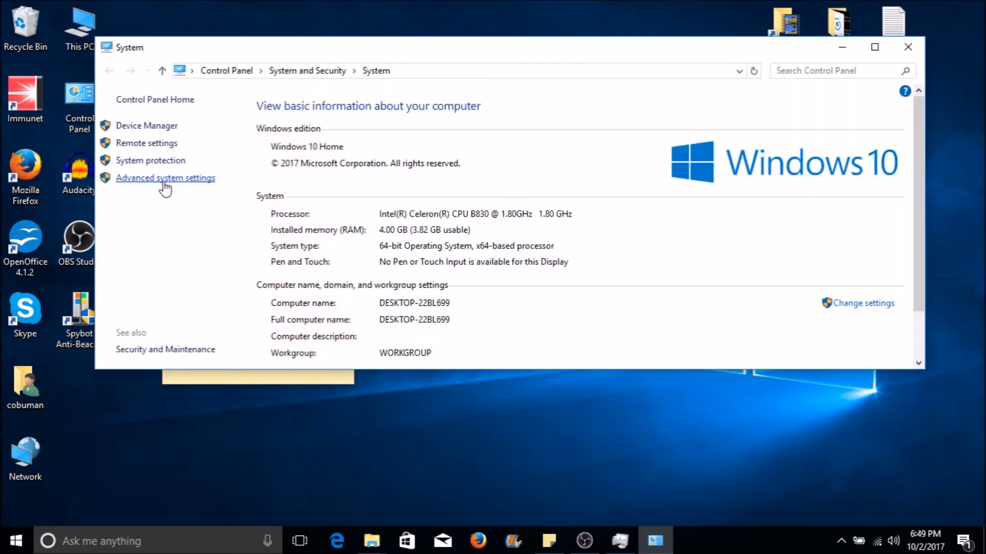
pyautogui.click(165, 178)
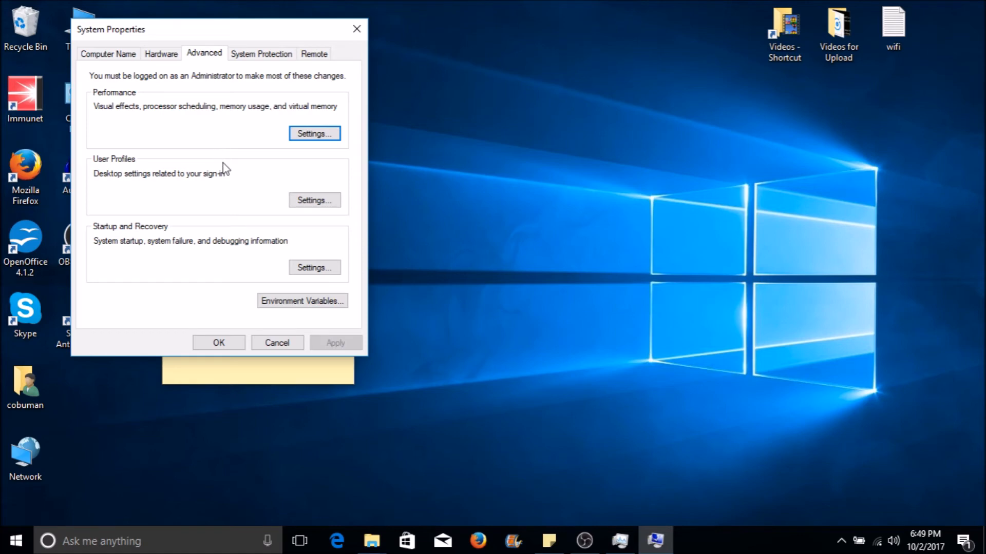
pyautogui.moveTo(116, 165)
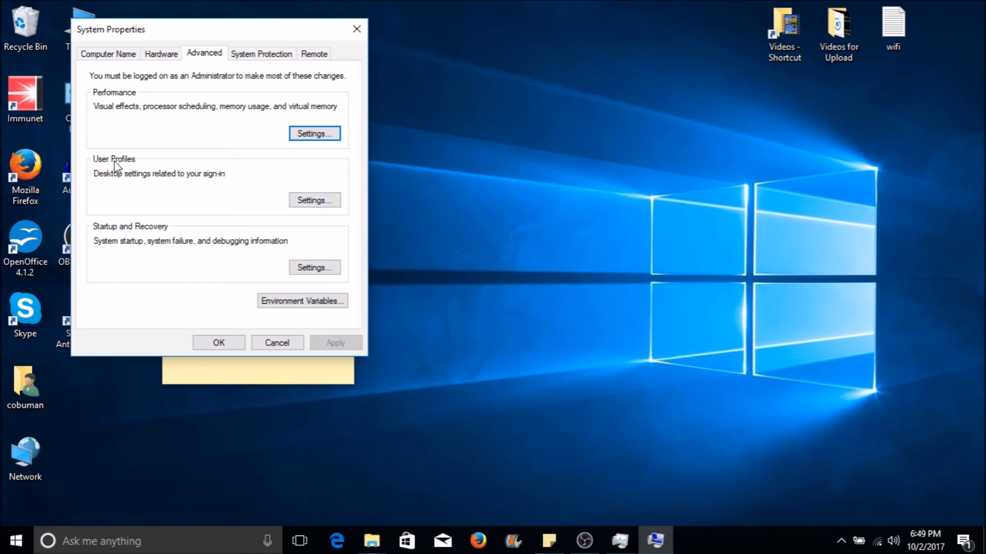
pyautogui.moveTo(239, 182)
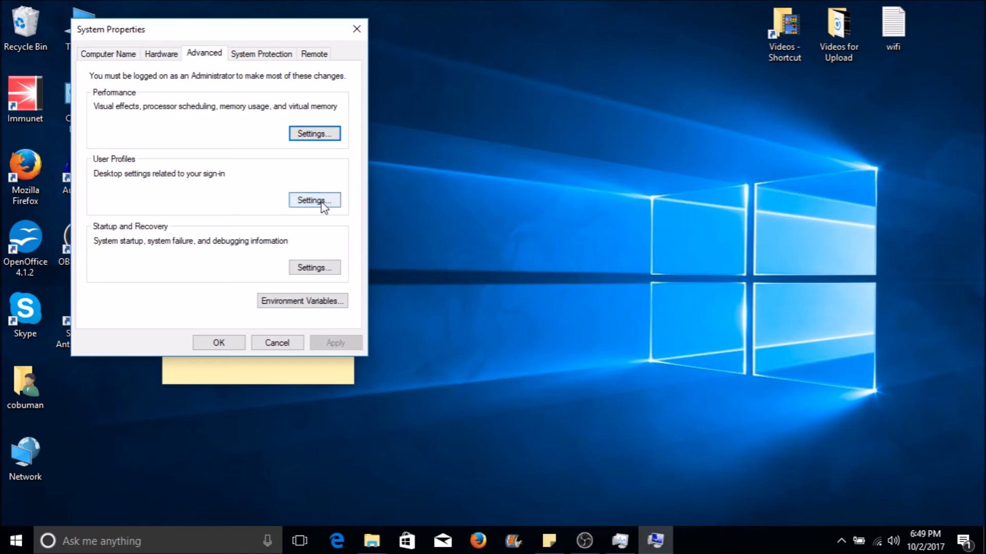
# Step: Open User Profiles, select cobuman (333 MB) and mama (2.50 GB), and widen the Modified column
pyautogui.click(315, 199)
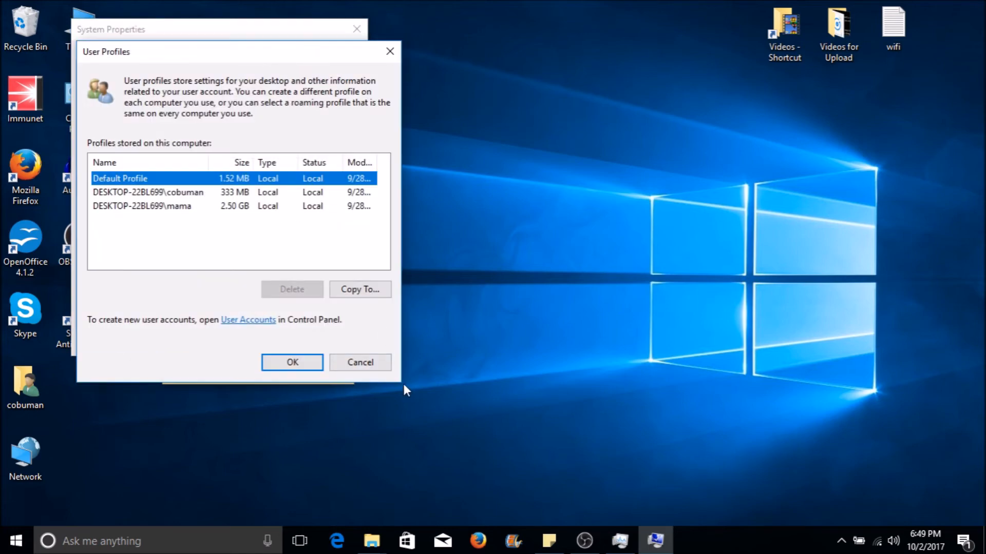
pyautogui.click(147, 192)
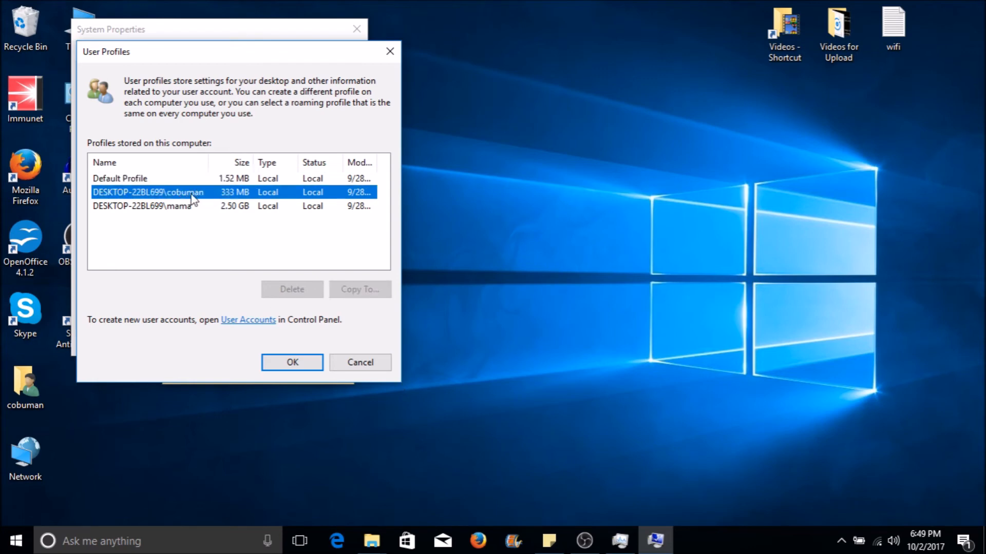
pyautogui.moveTo(208, 198)
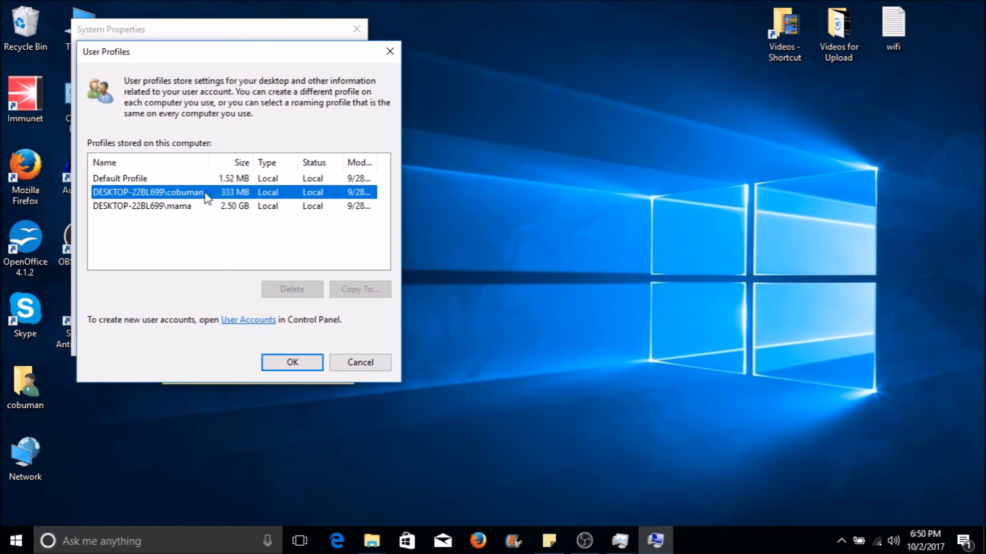
pyautogui.click(143, 207)
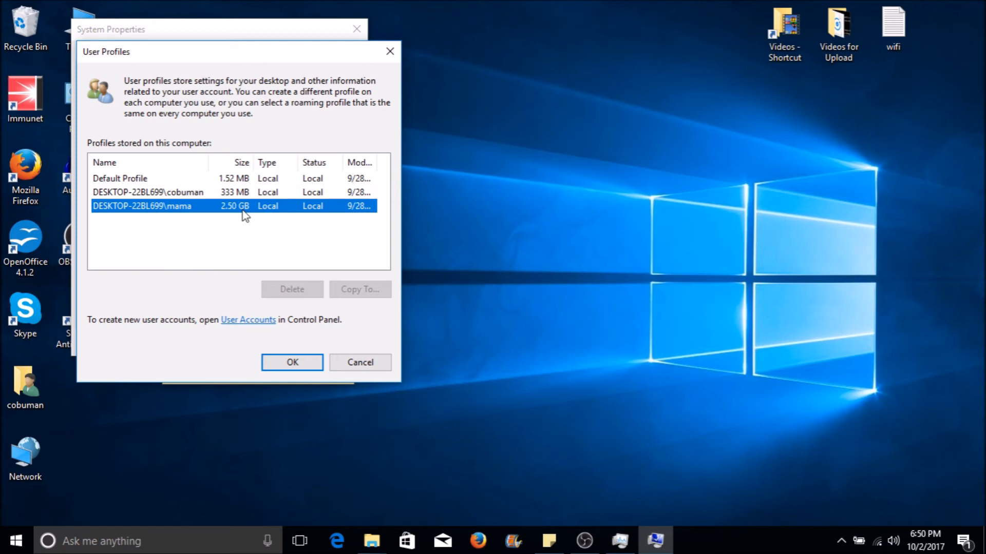
pyautogui.moveTo(238, 214)
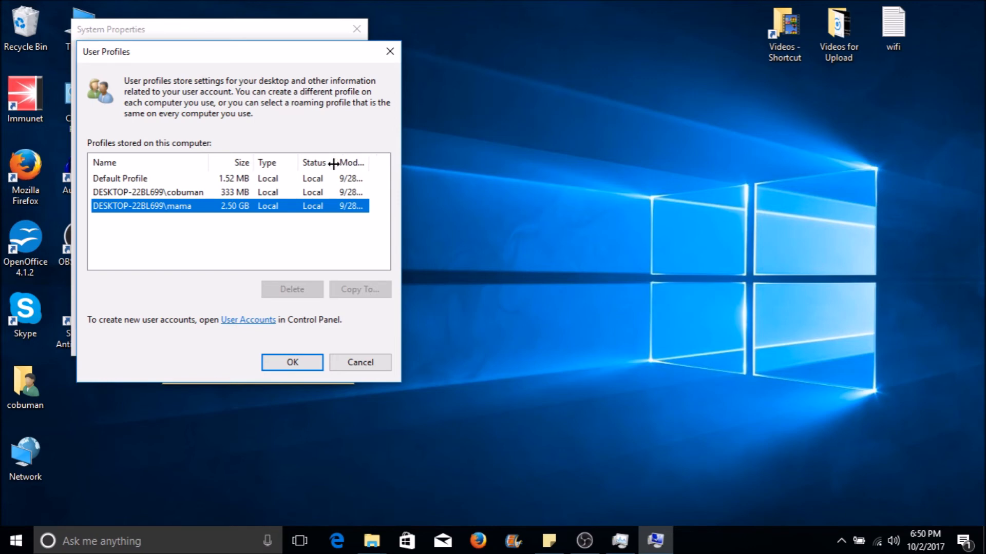
pyautogui.moveTo(333, 162); pyautogui.dragTo(377, 162)
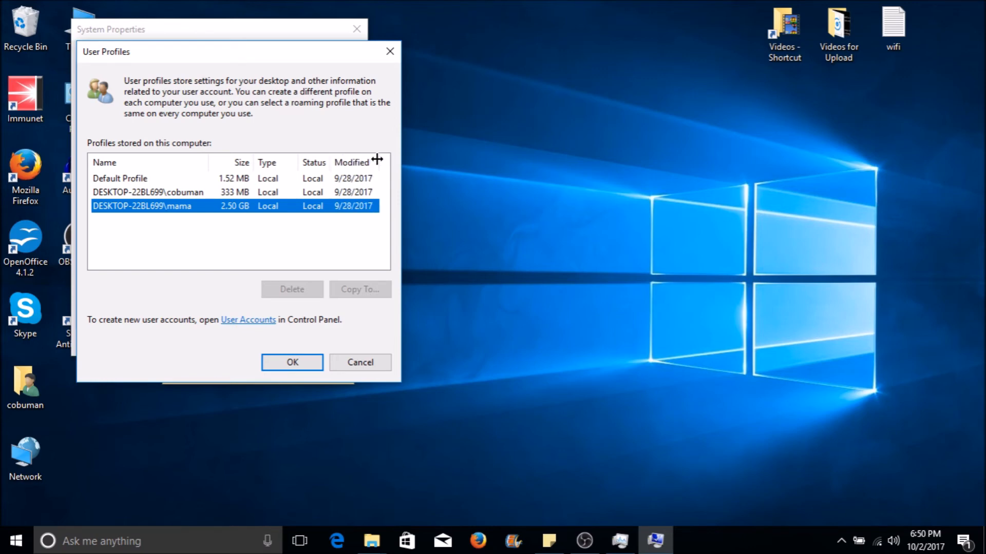
pyautogui.moveTo(345, 204)
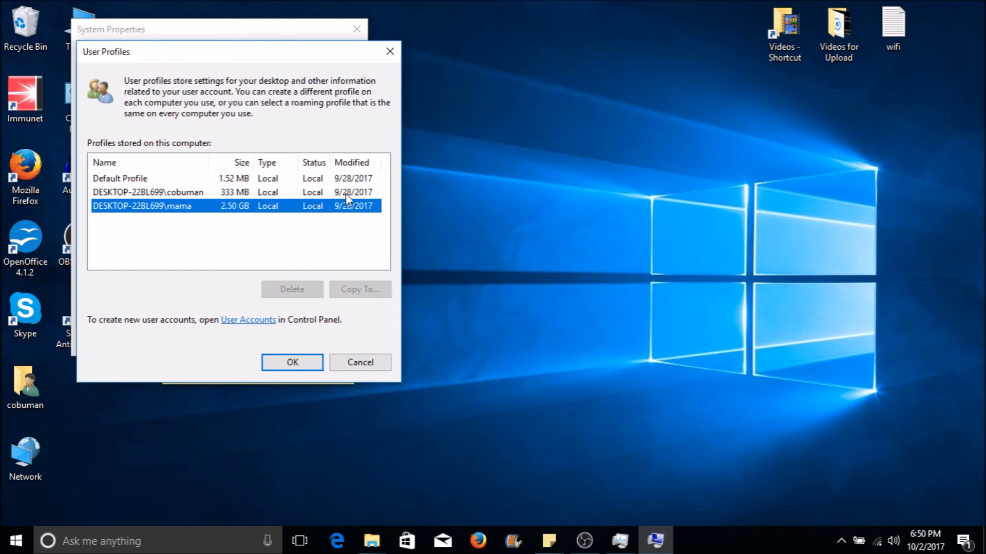
pyautogui.click(148, 193)
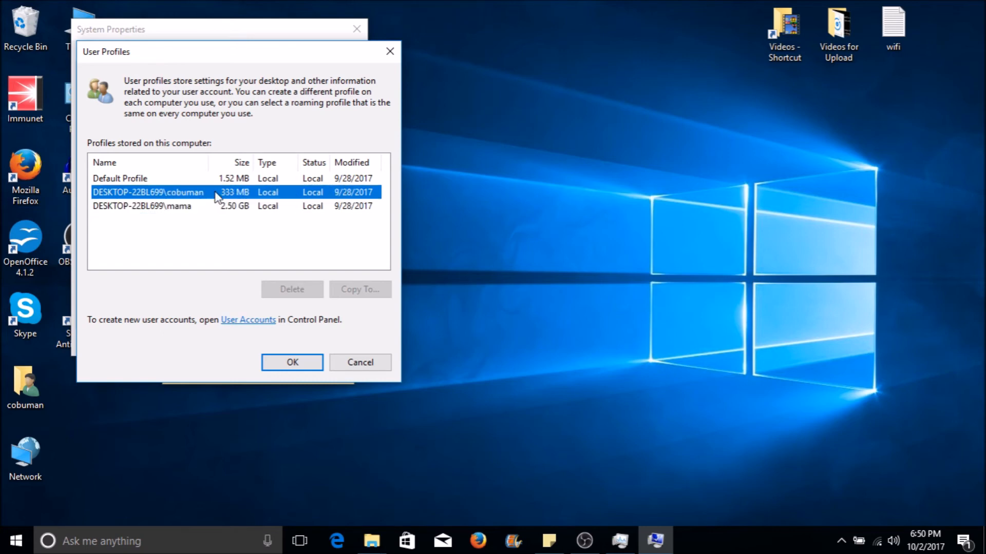
pyautogui.moveTo(204, 209)
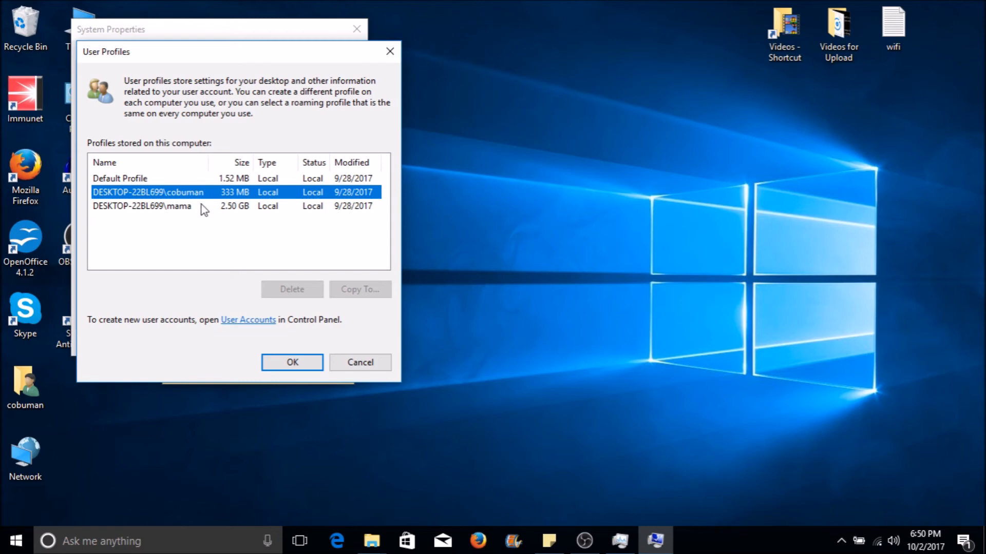
pyautogui.moveTo(288, 286)
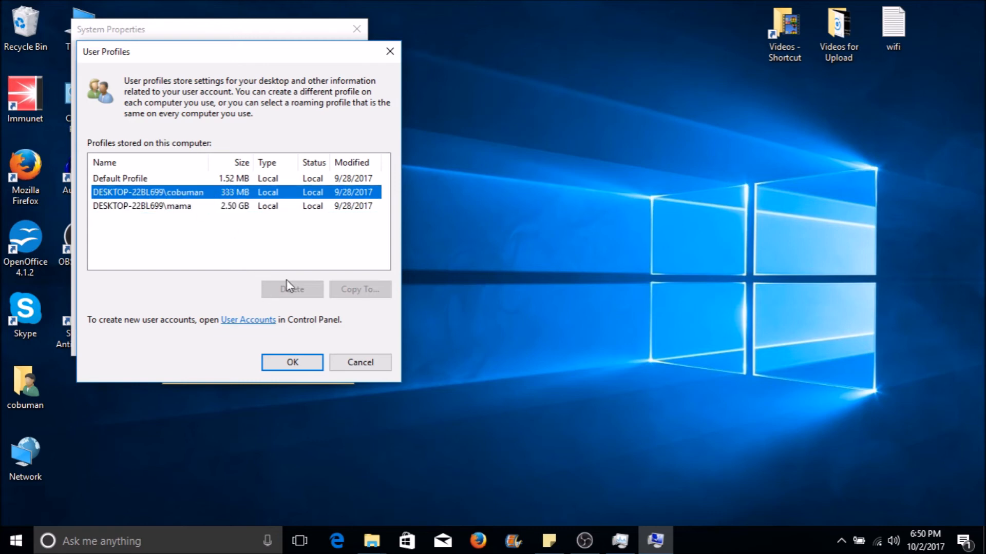
pyautogui.moveTo(155, 196)
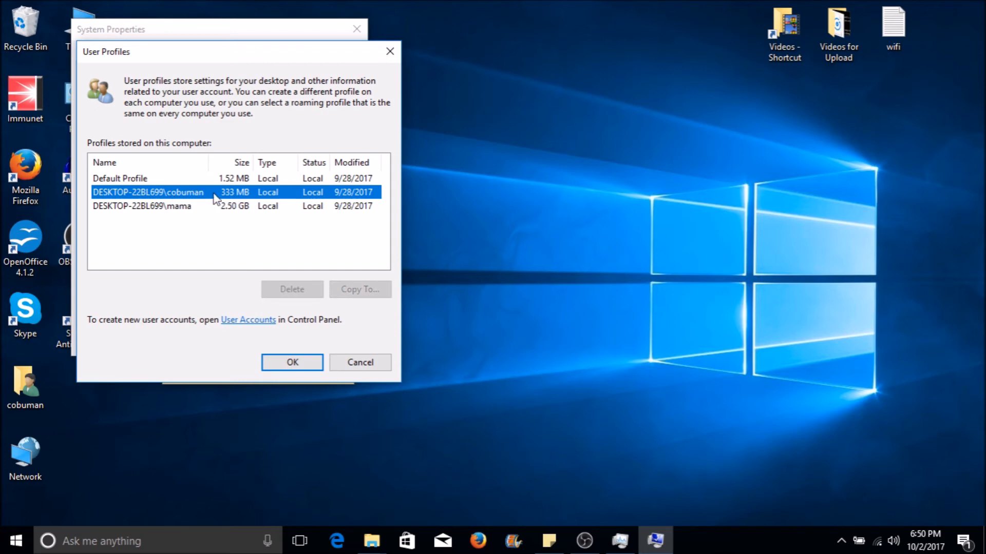
pyautogui.moveTo(298, 300)
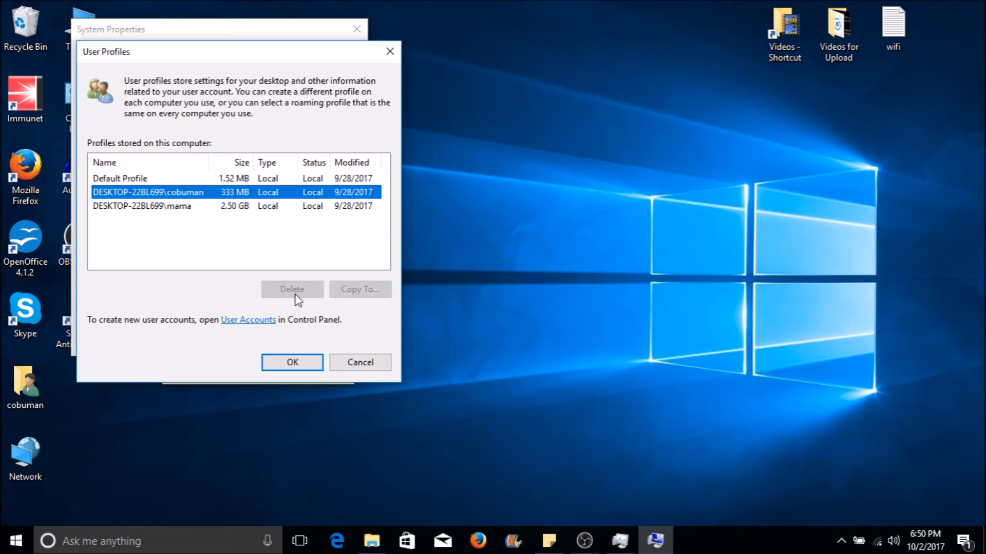
pyautogui.moveTo(287, 334)
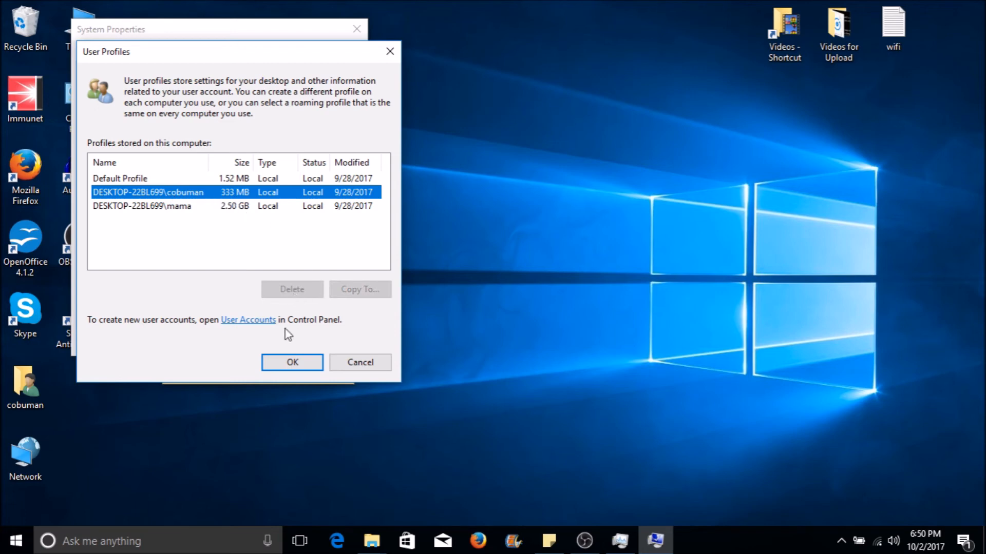
pyautogui.moveTo(182, 331)
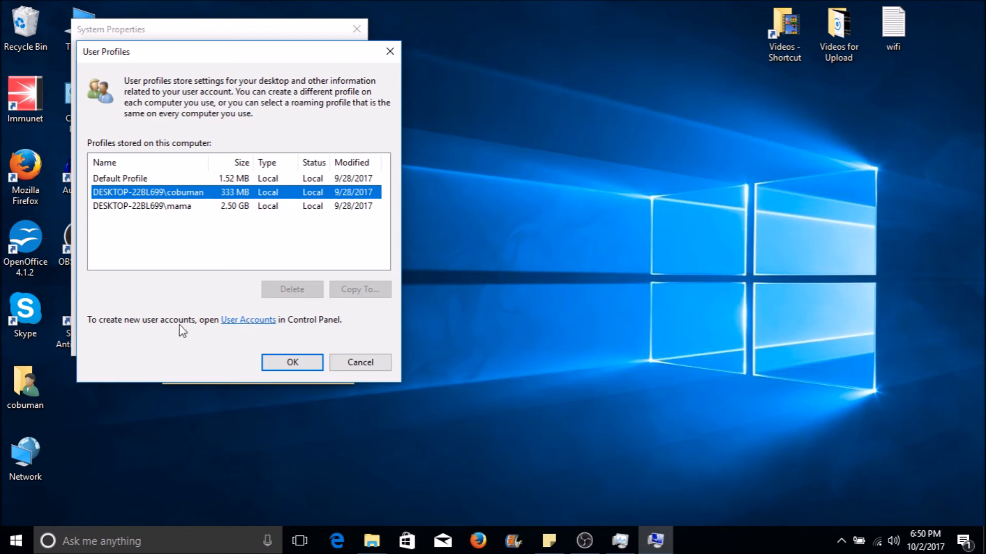
pyautogui.moveTo(230, 319)
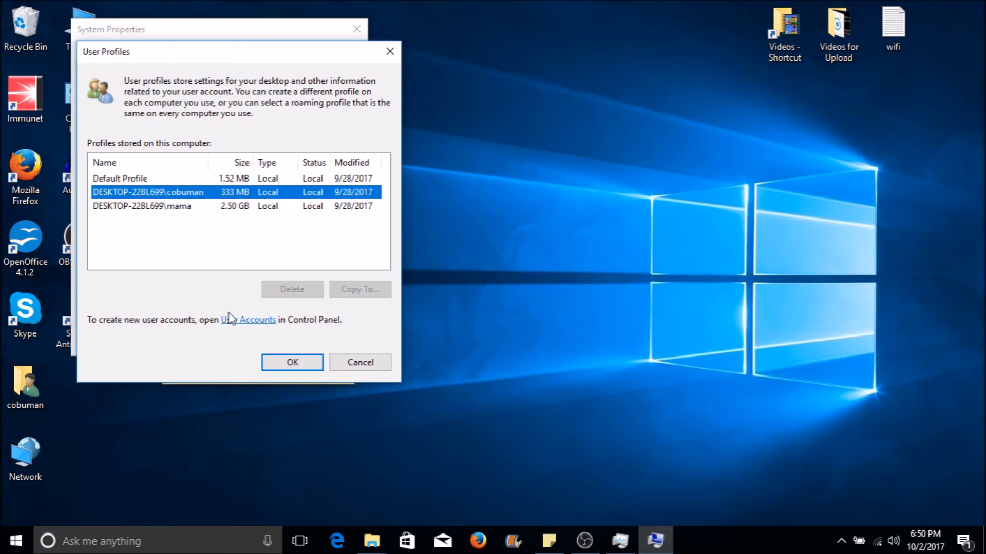
pyautogui.click(248, 319)
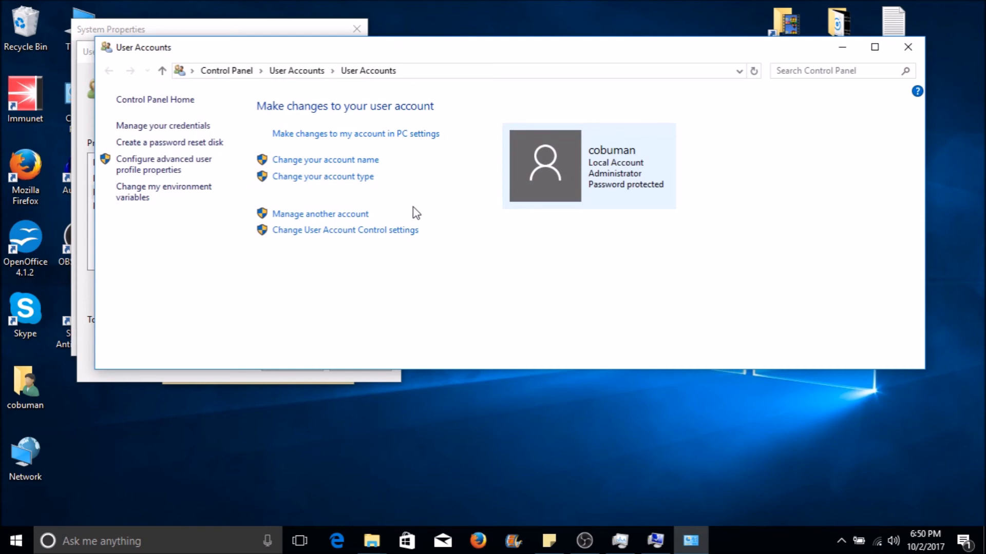
pyautogui.moveTo(312, 160)
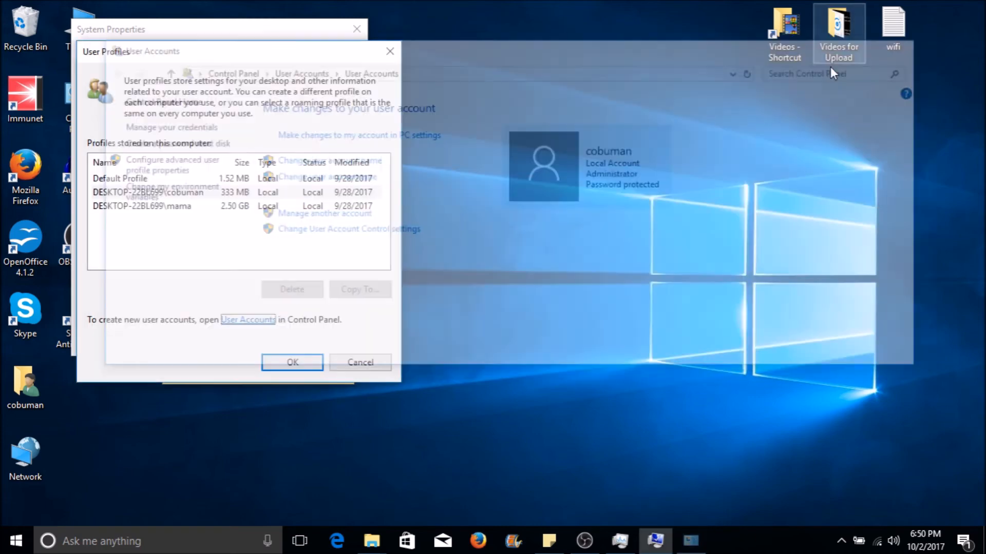
pyautogui.click(148, 193)
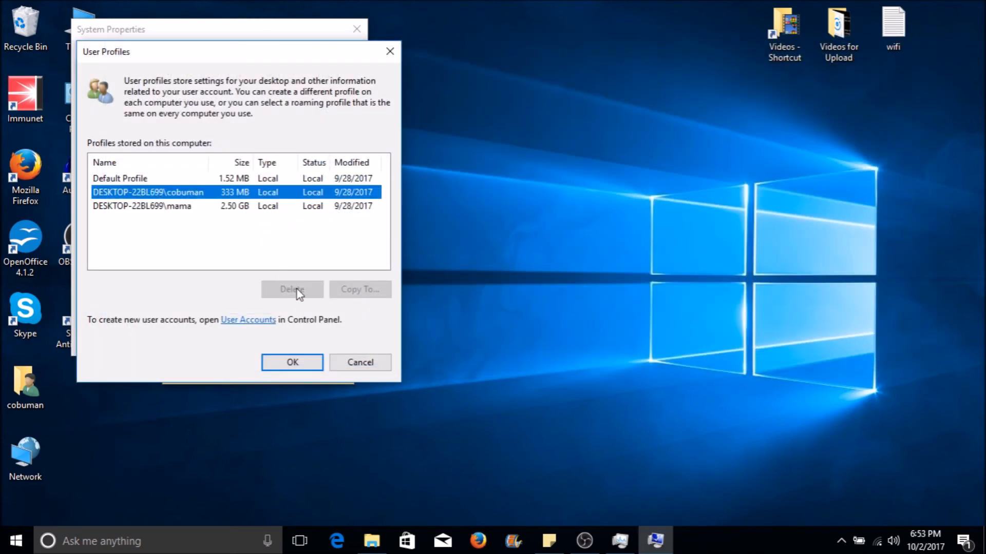
pyautogui.moveTo(403, 69)
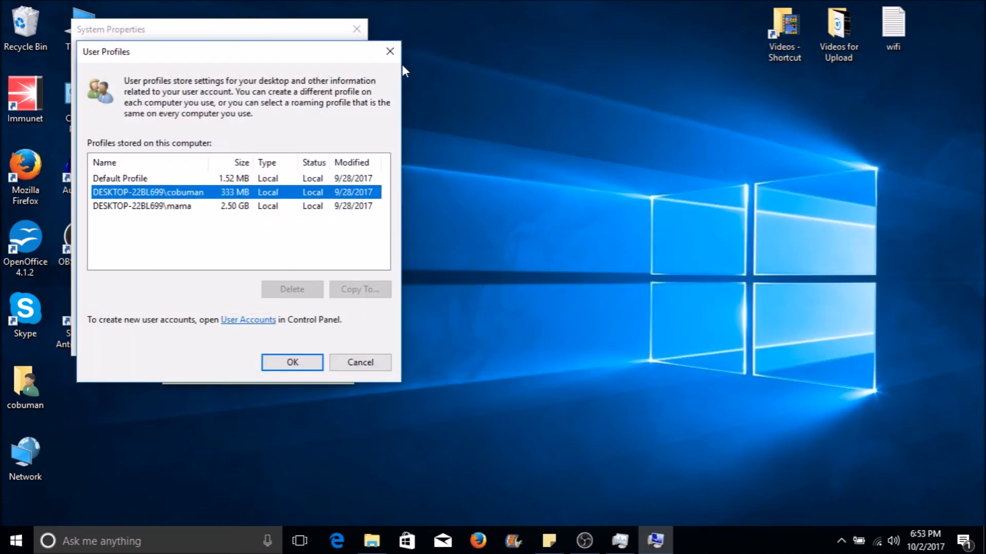
pyautogui.moveTo(545, 540)
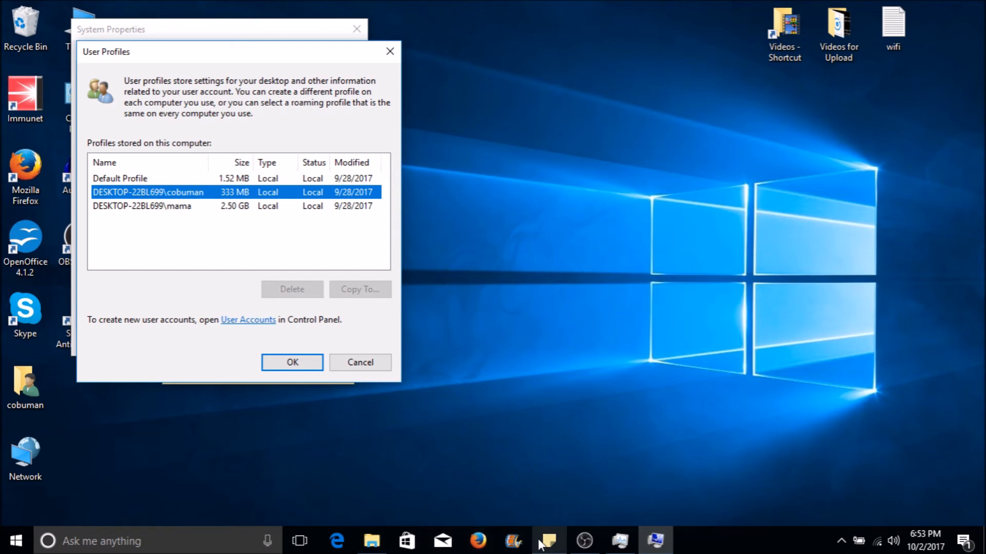
# Step: Bring the checklist sticky note forward and highlight item 5, 'Computer needs updates.'
pyautogui.click(291, 362)
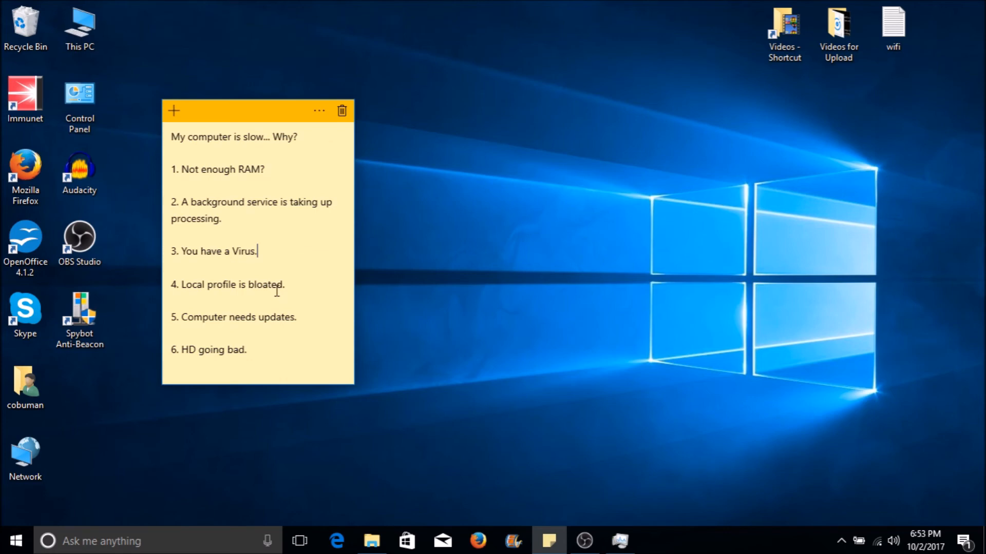
pyautogui.tripleClick(233, 317)
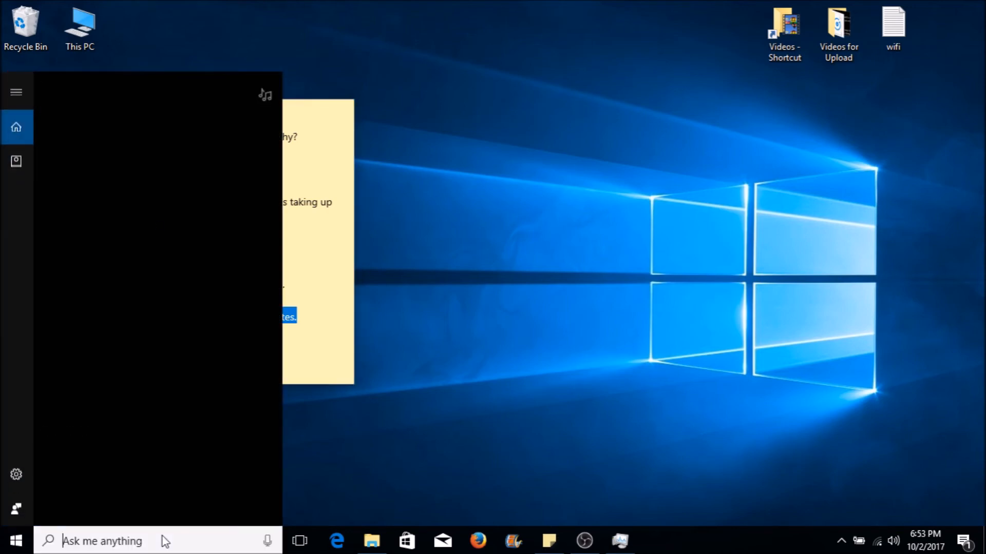
# Step: Search 'updates' in Cortana and choose the Check for updates result
pyautogui.write('updates')
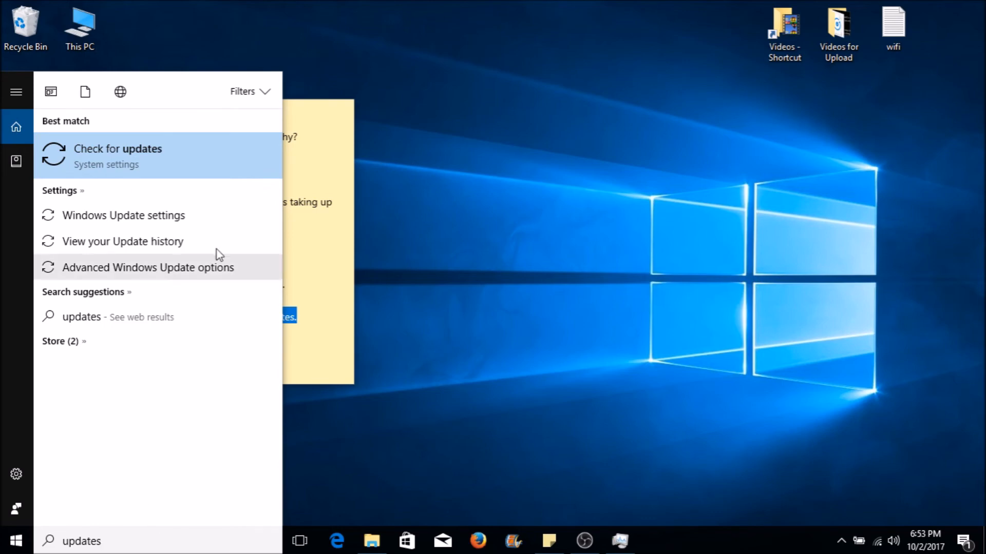
pyautogui.click(118, 156)
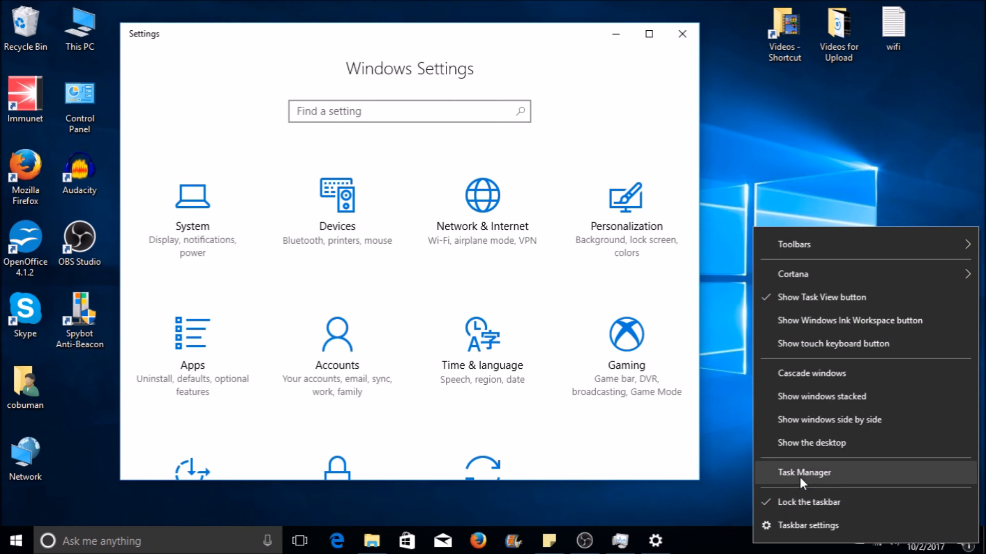
# Step: Review the pending cumulative update on the Windows Update page, then close Settings
pyautogui.click(804, 472)
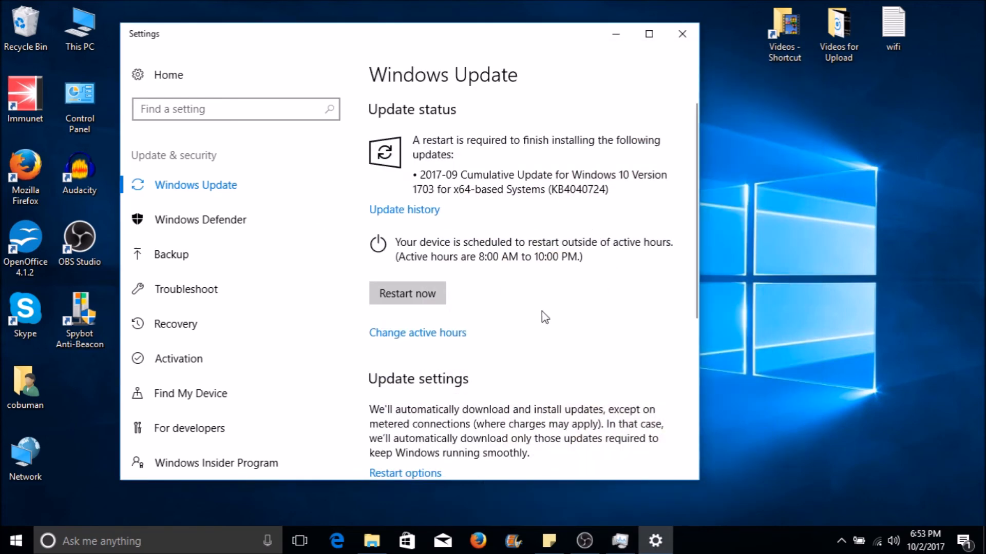
pyautogui.moveTo(474, 328)
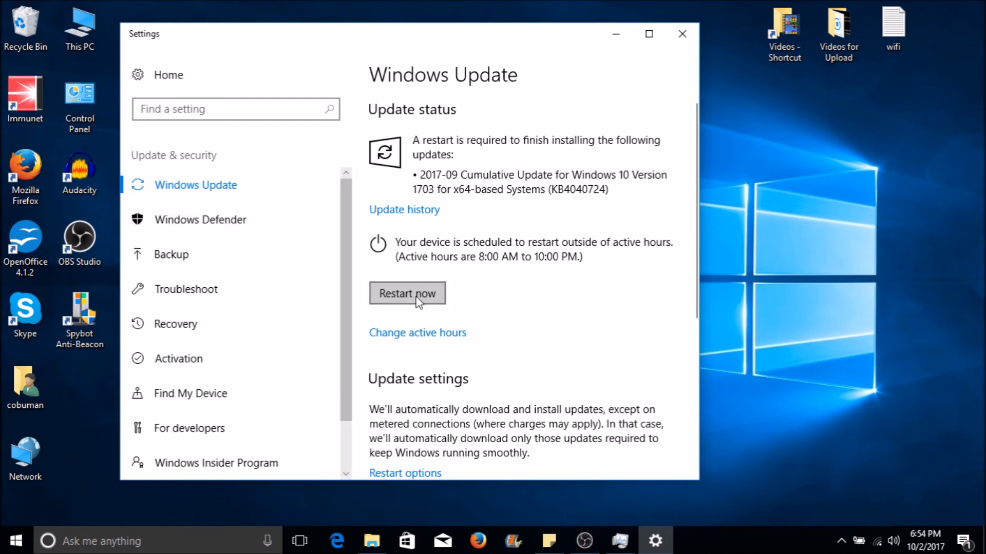
pyautogui.moveTo(437, 229)
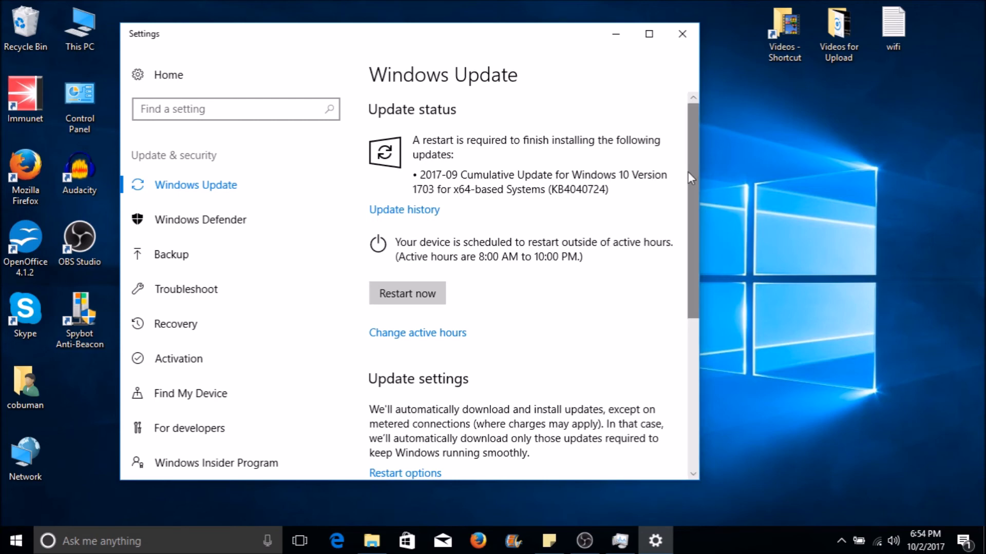
pyautogui.scroll(-3)
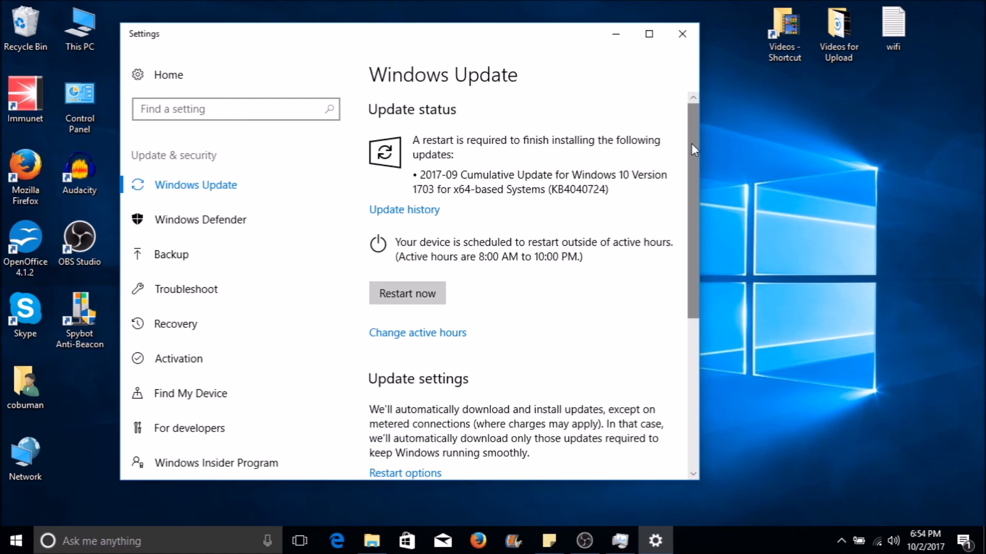
pyautogui.moveTo(682, 34)
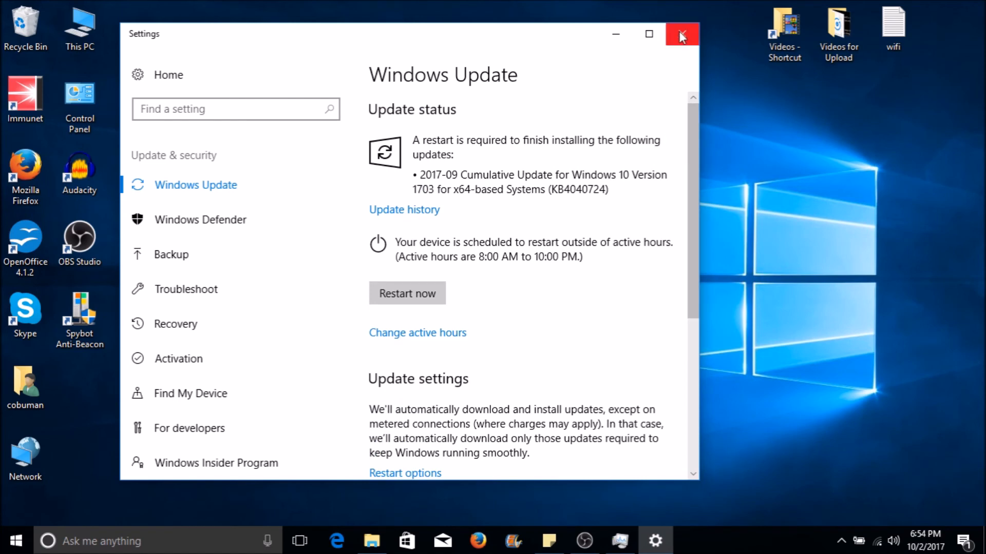
pyautogui.moveTo(682, 34)
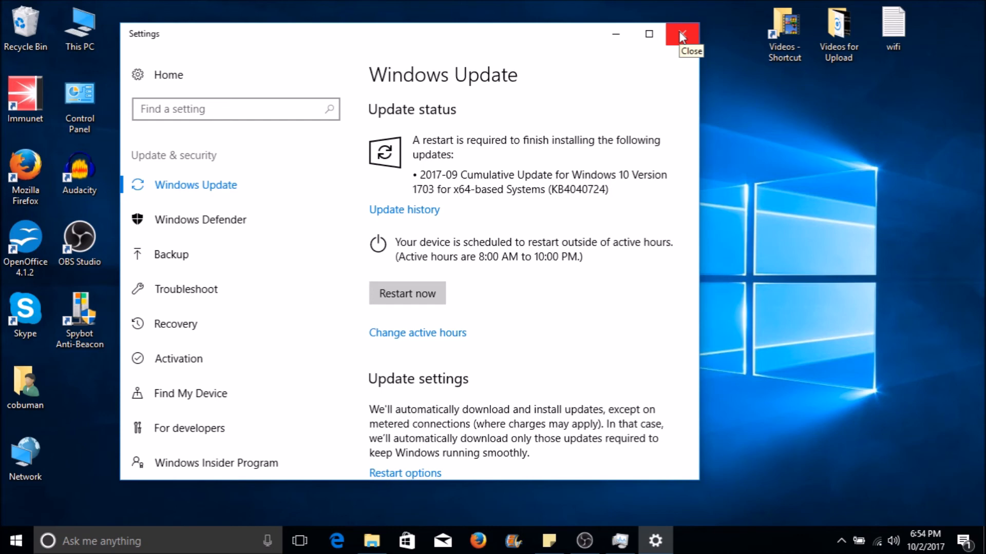
pyautogui.moveTo(679, 41)
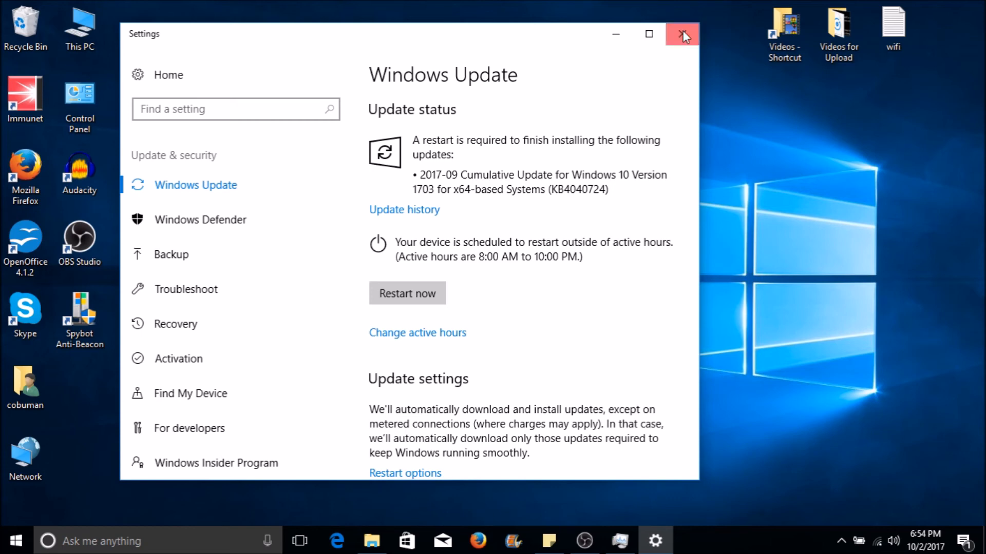
pyautogui.click(682, 34)
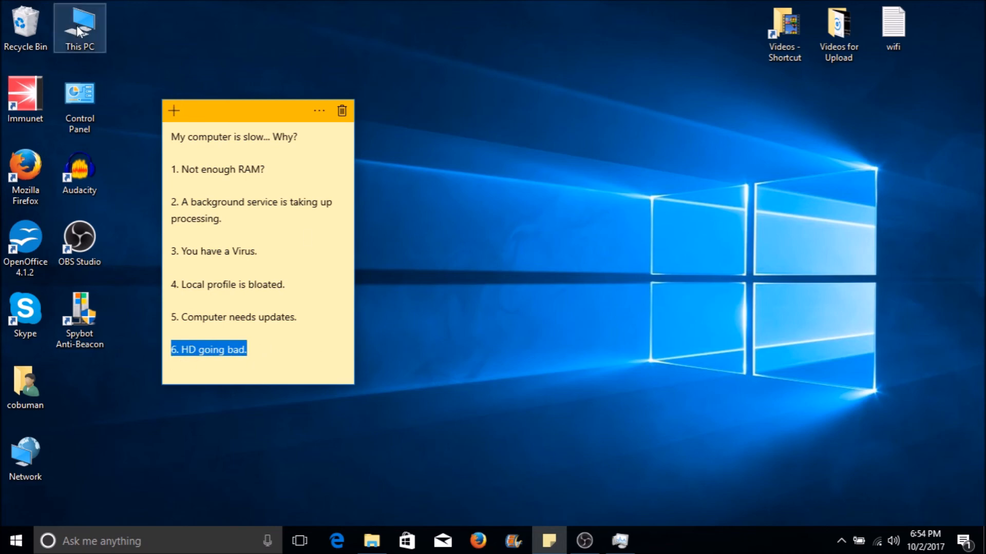
pyautogui.doubleClick(79, 27)
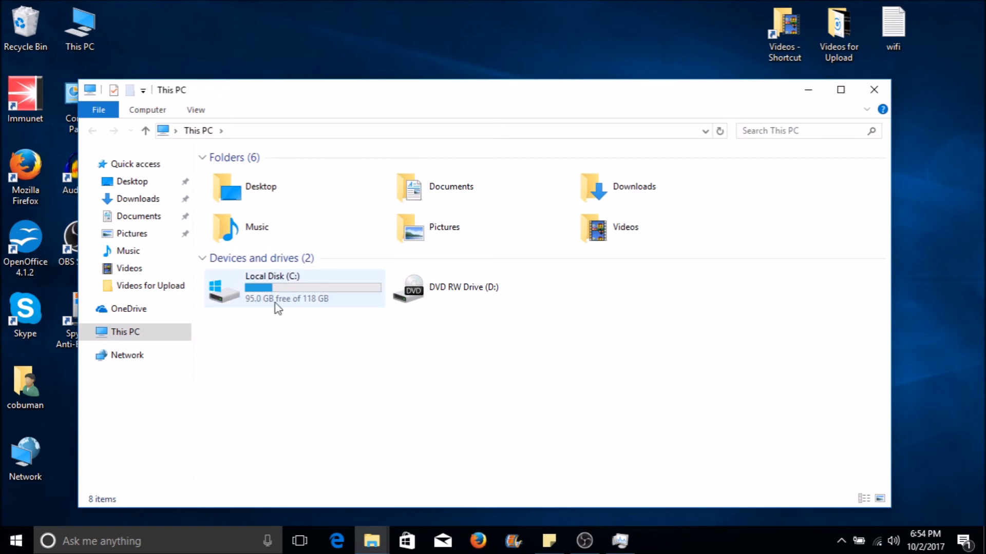
pyautogui.moveTo(283, 295)
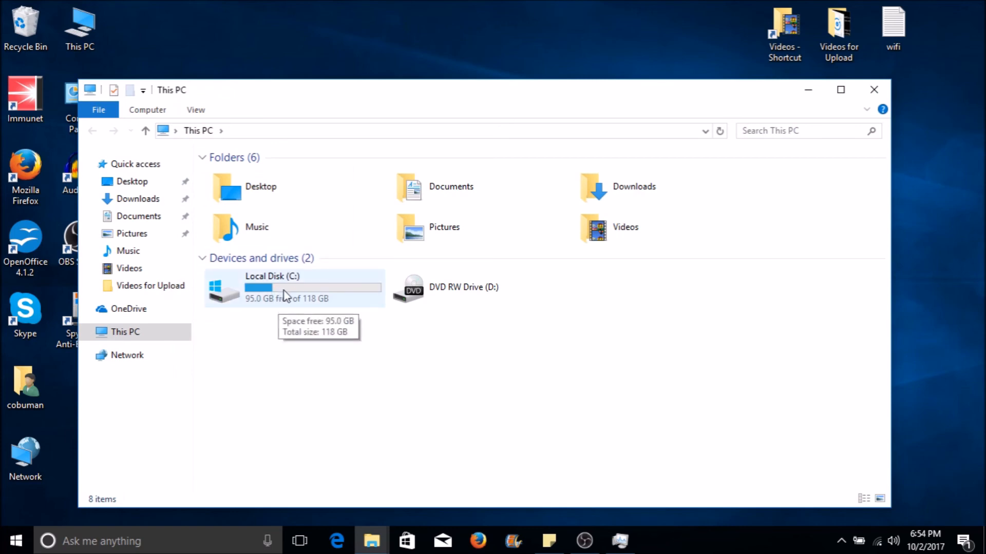
pyautogui.click(292, 288)
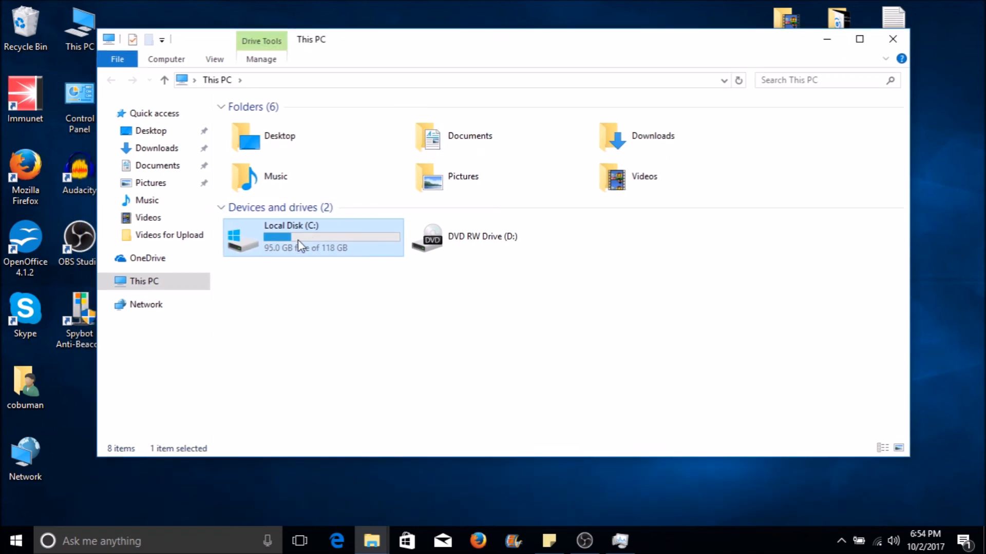
pyautogui.moveTo(325, 244)
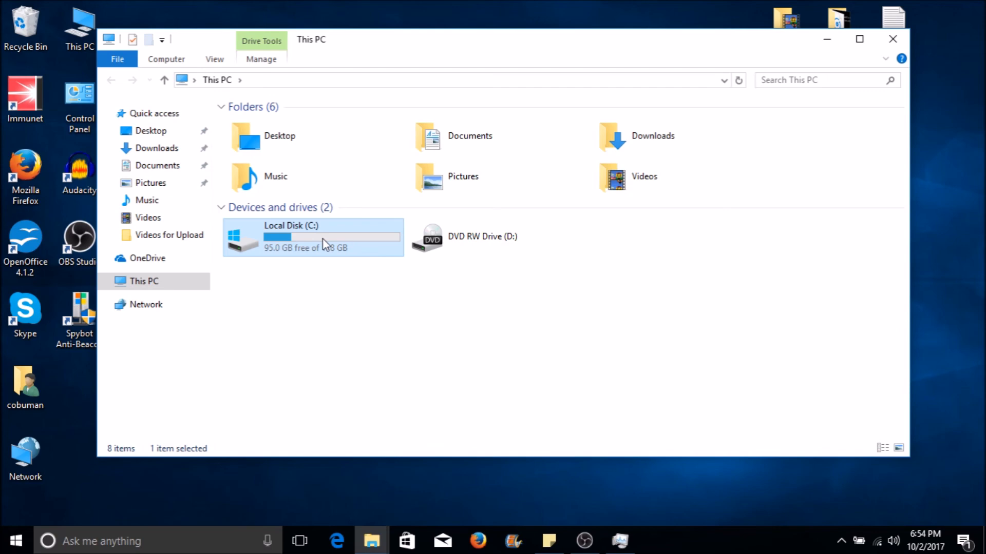
pyautogui.moveTo(352, 238)
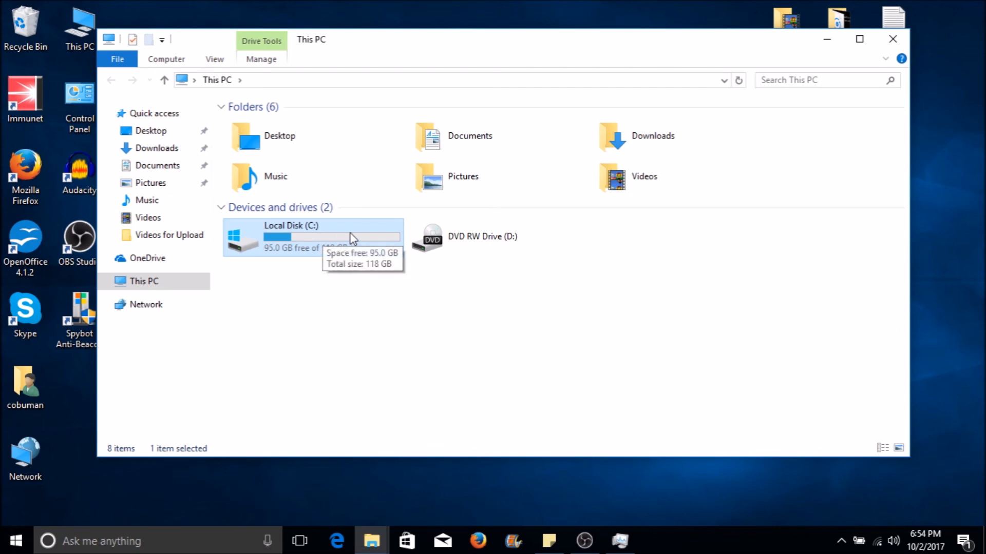
pyautogui.moveTo(309, 250)
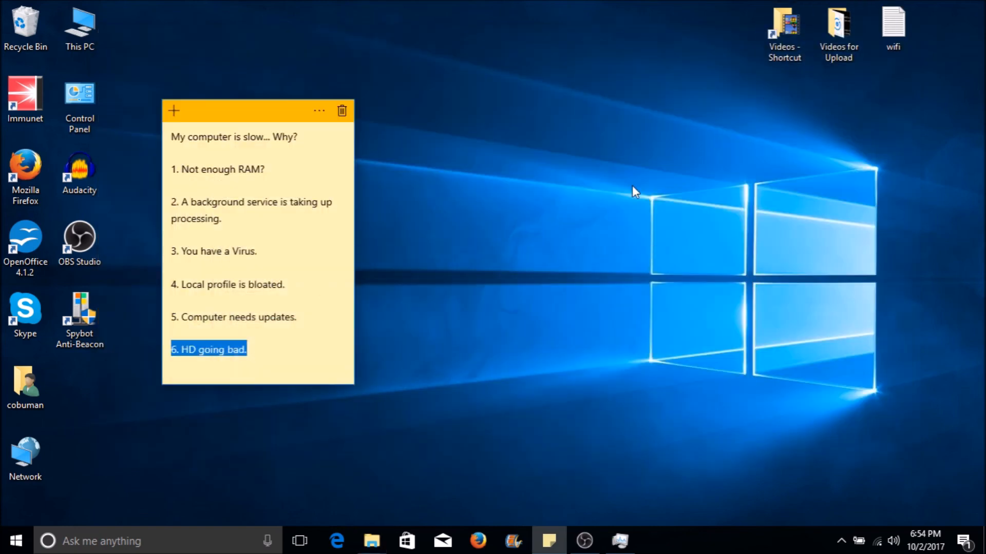
pyautogui.click(540, 212)
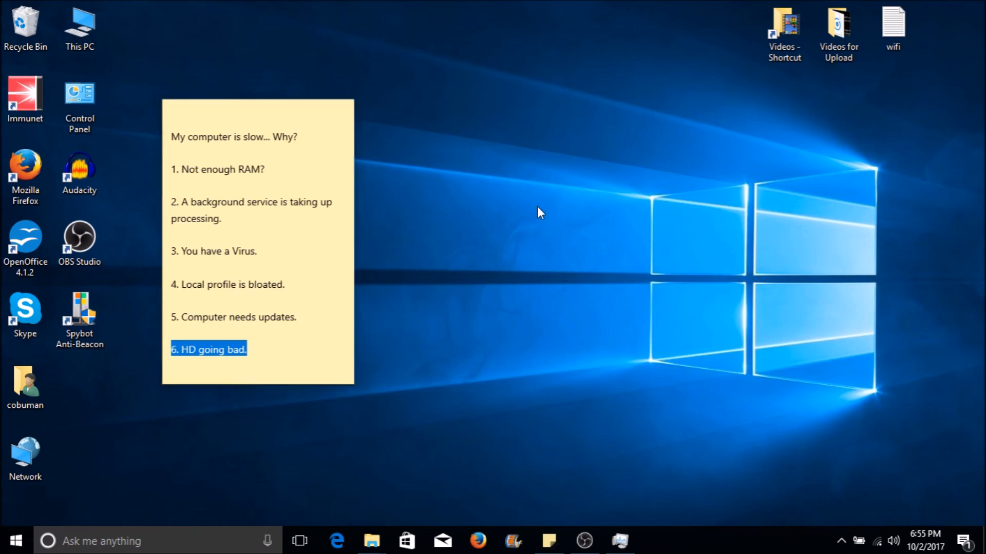
pyautogui.moveTo(524, 428)
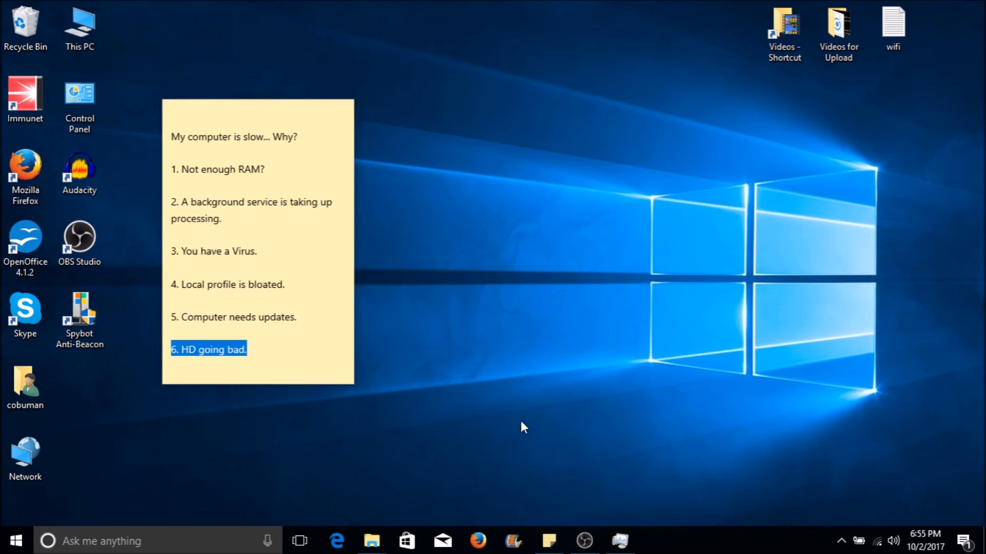
pyautogui.moveTo(566, 306)
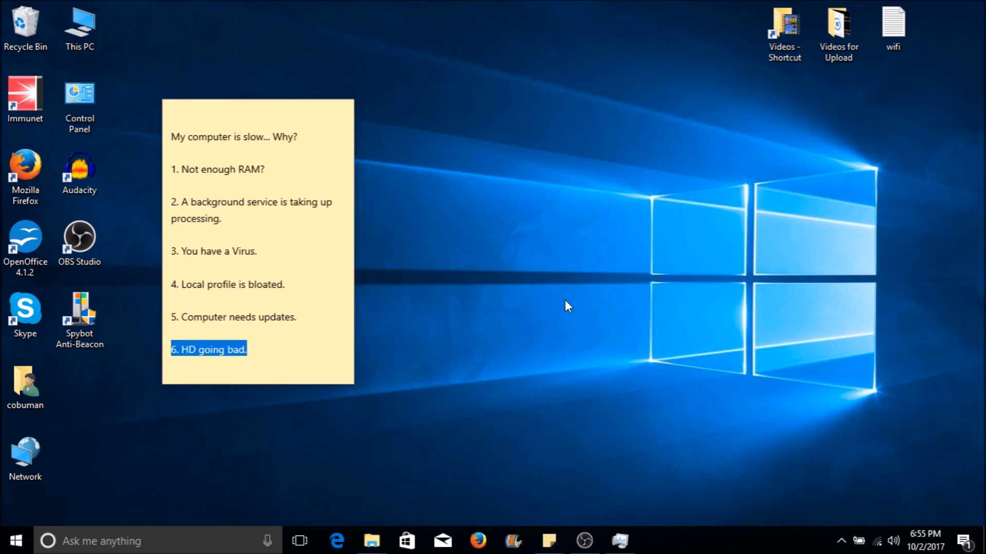
pyautogui.click(14, 541)
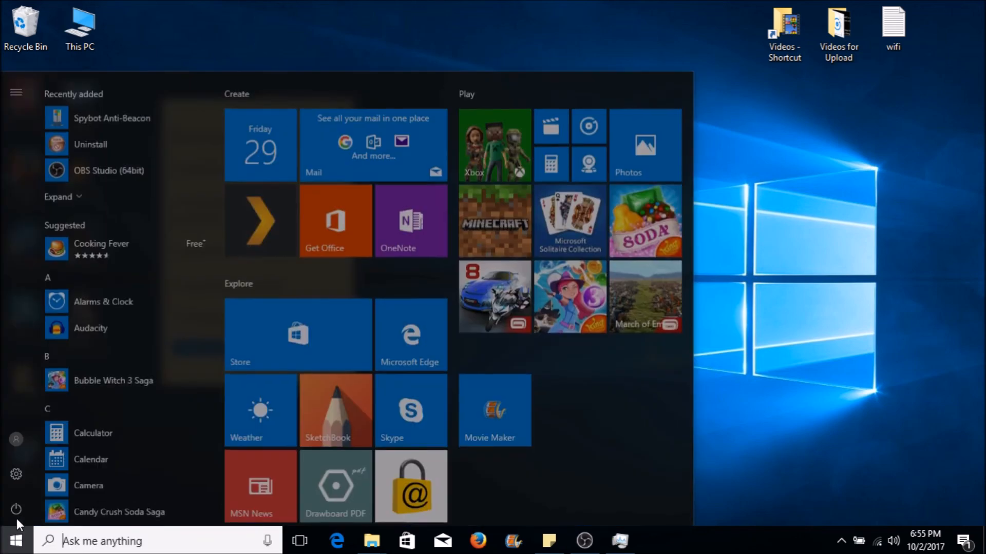
pyautogui.click(16, 509)
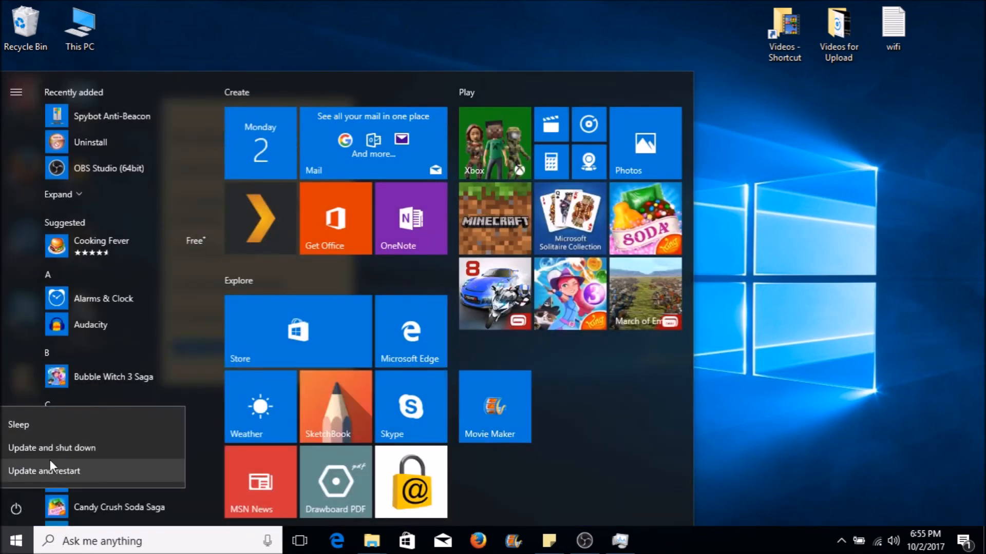
pyautogui.moveTo(70, 459)
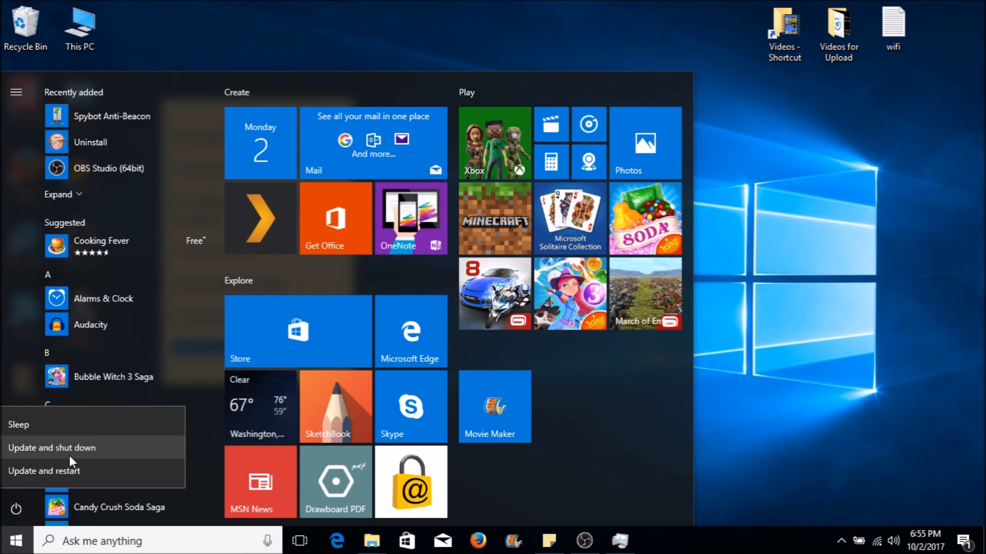
pyautogui.moveTo(53, 447)
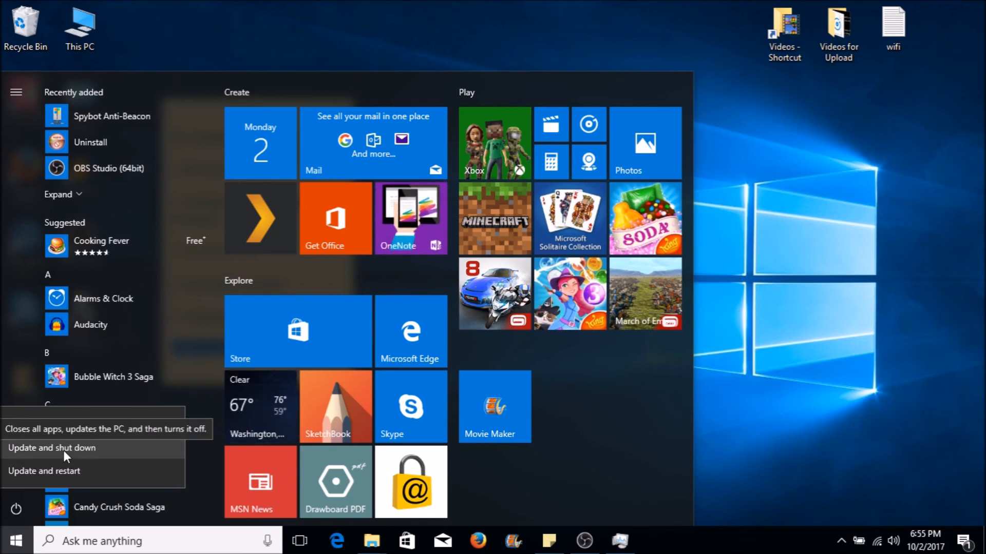
pyautogui.moveTo(51, 471)
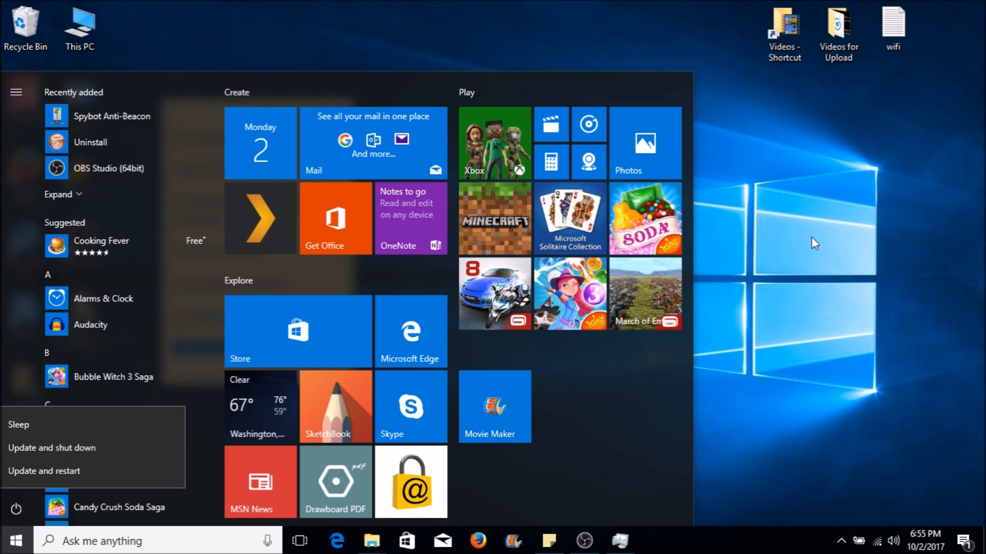
pyautogui.click(15, 541)
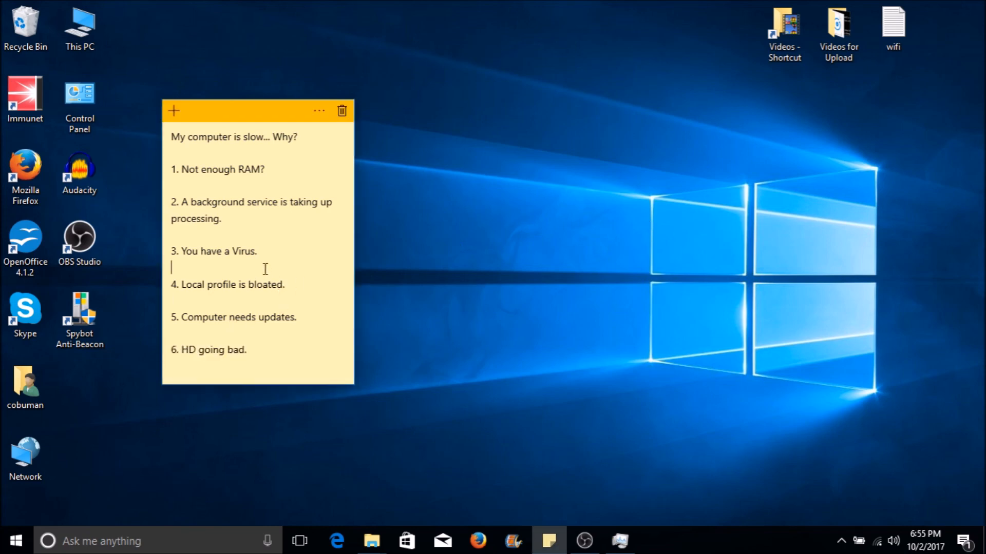
# Step: Append 'Even your RAM.' to checklist item 6 after 'HD going bad.'
pyautogui.press('Backspace')
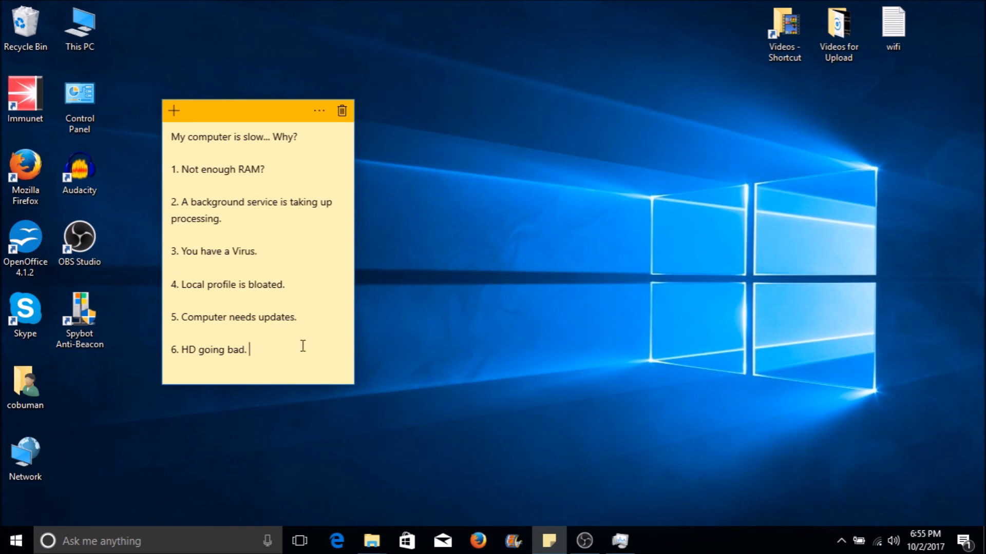
pyautogui.write('Even your')
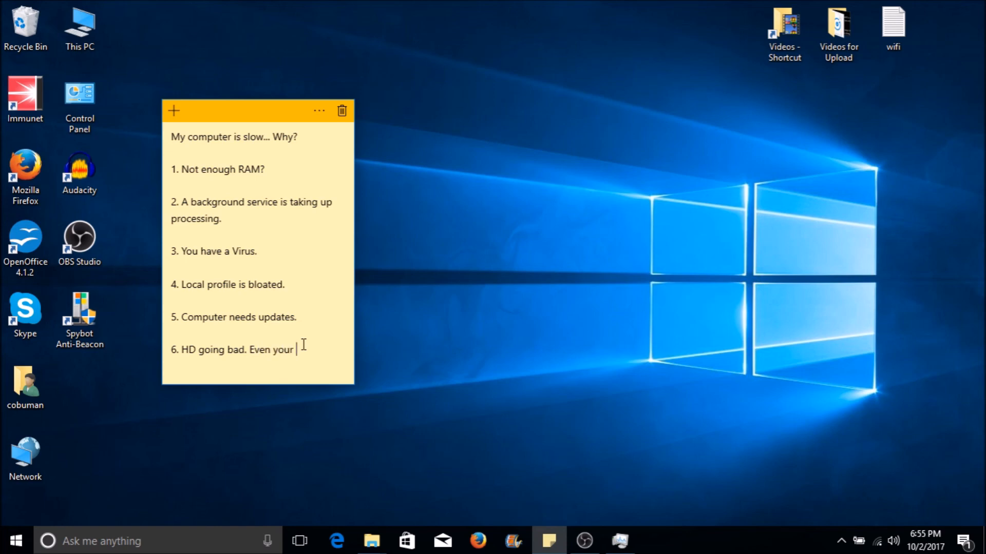
pyautogui.write('RAM.')
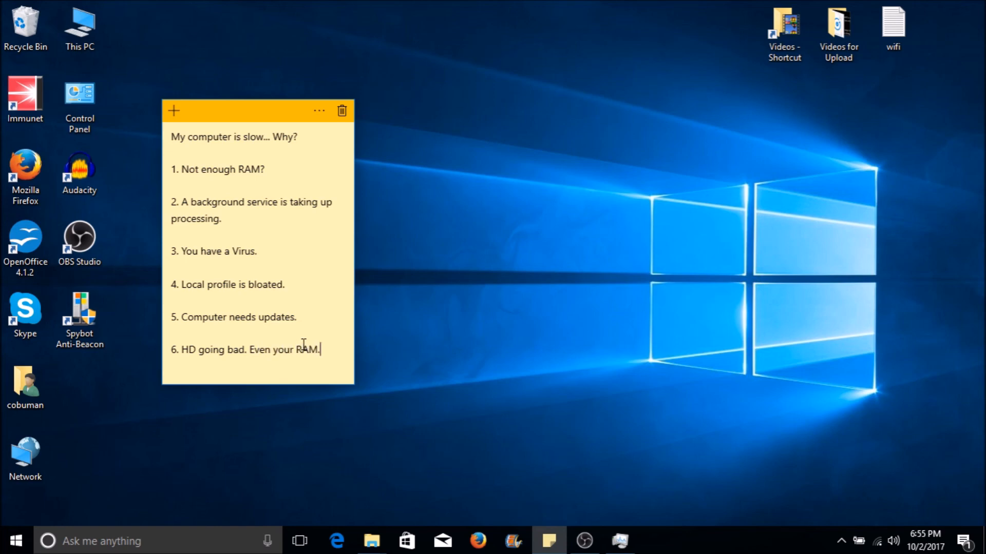
pyautogui.moveTo(656, 398)
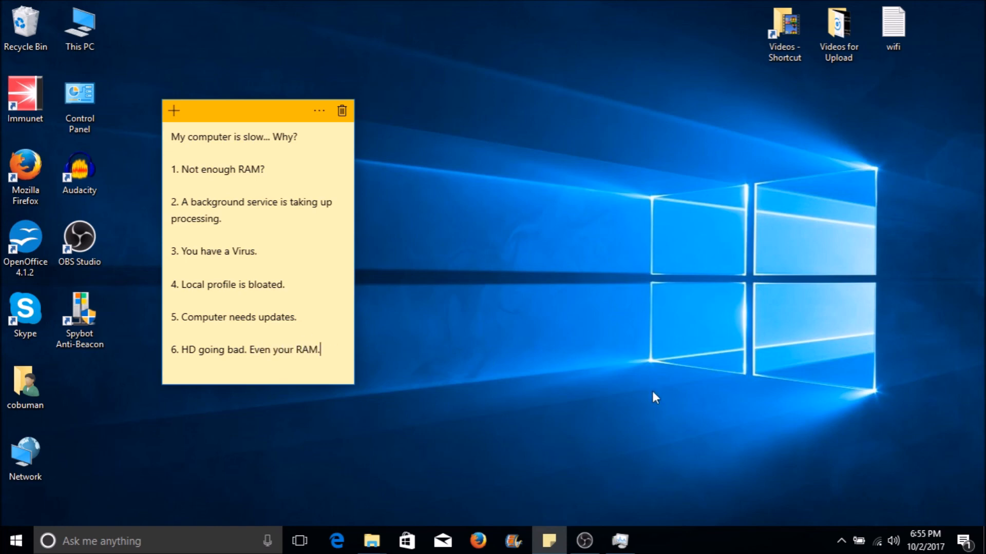
pyautogui.moveTo(652, 401)
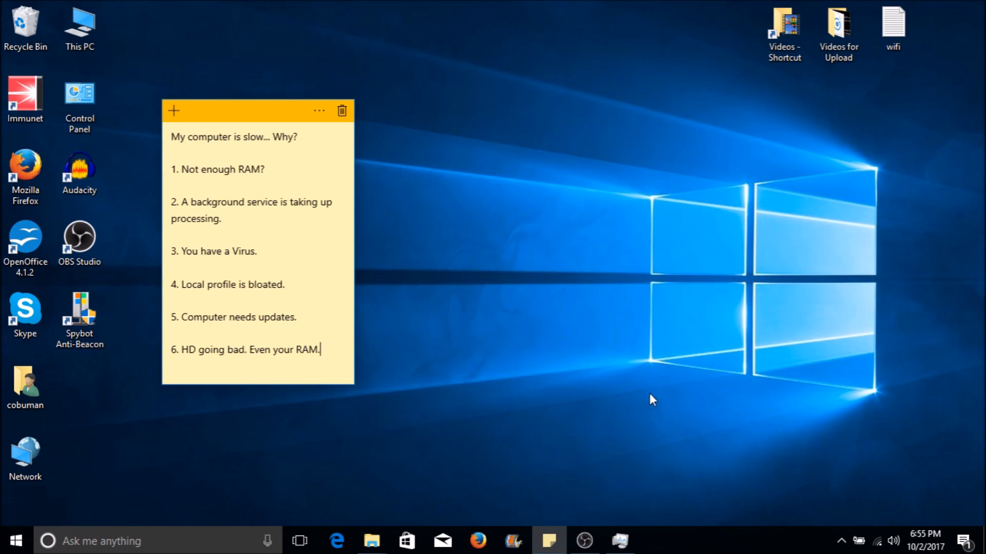
pyautogui.moveTo(603, 366)
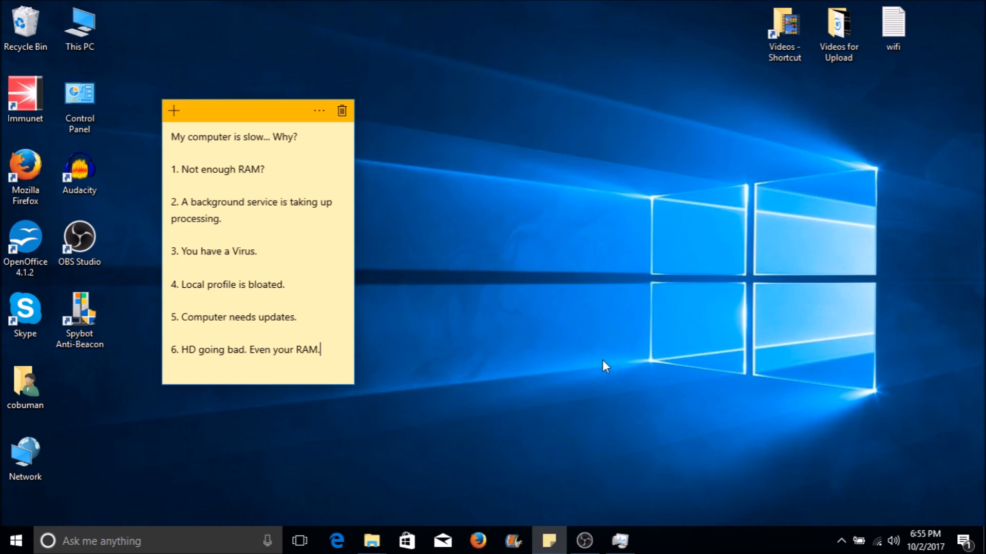
pyautogui.moveTo(596, 365)
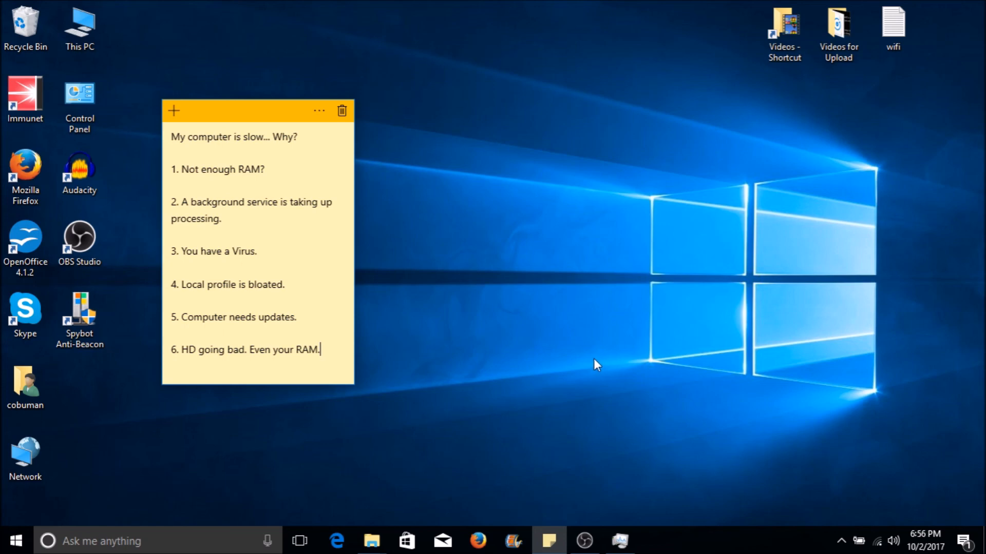
pyautogui.moveTo(577, 362)
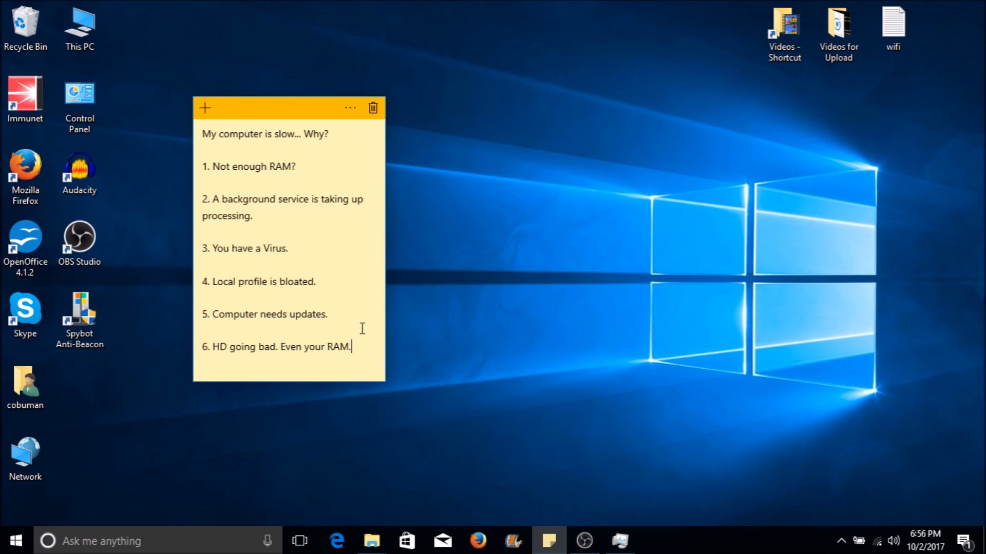
pyautogui.moveTo(347, 291)
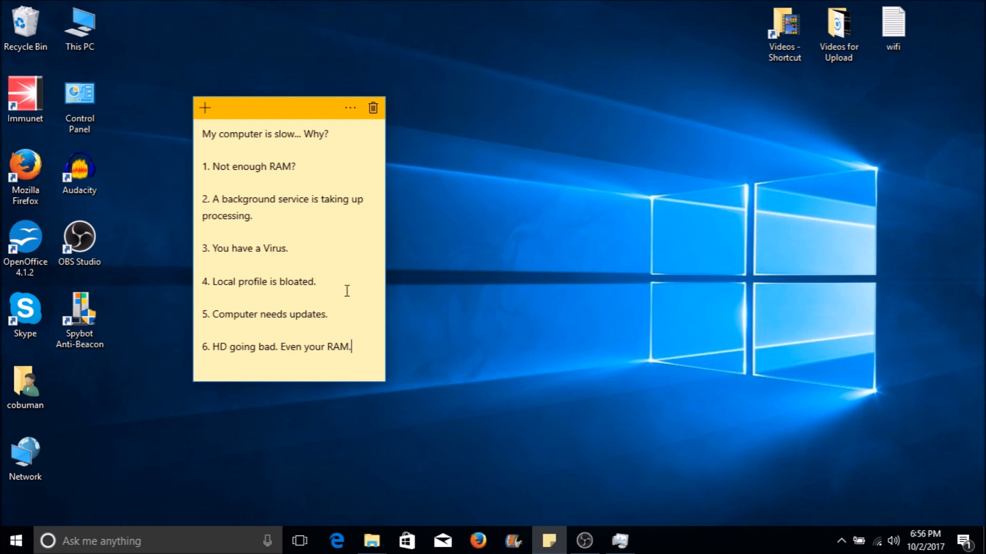